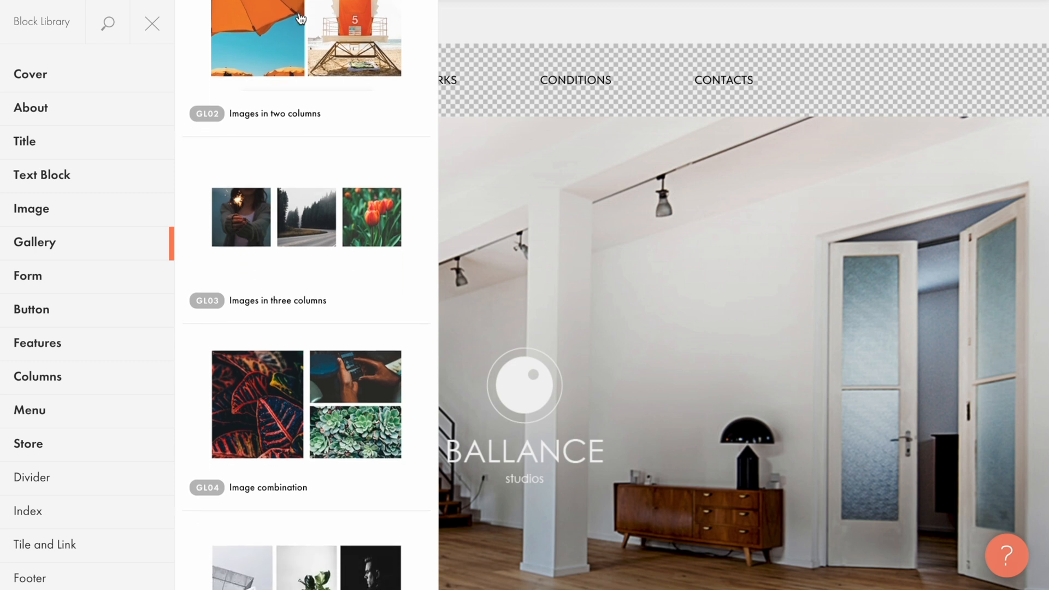
Add the GL01 slideshow gallery block from the Gallery category and open its image list
scroll(down, 3)
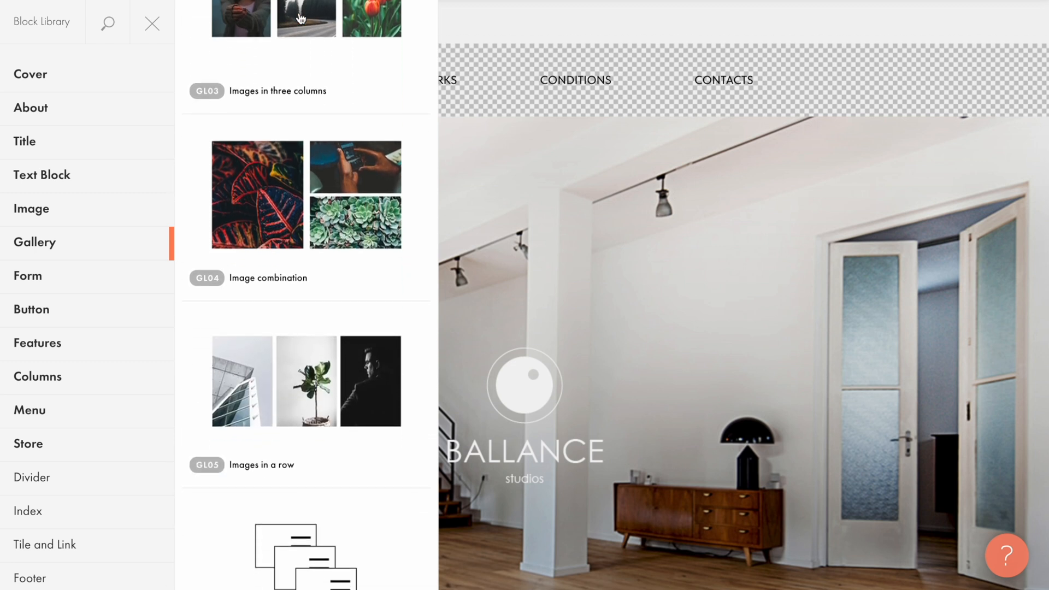
scroll(down, 3)
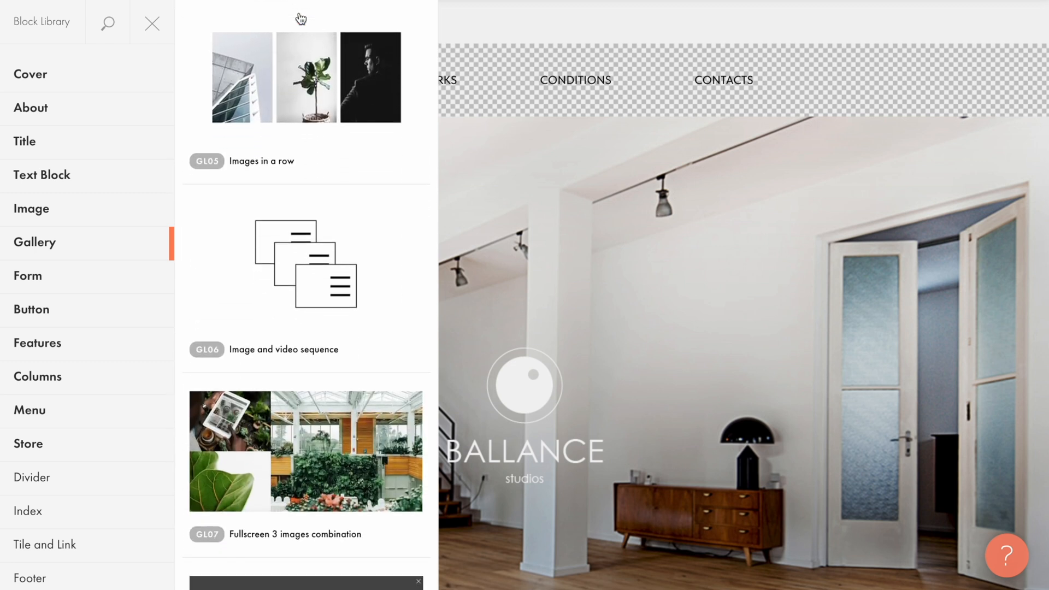
scroll(down, 3)
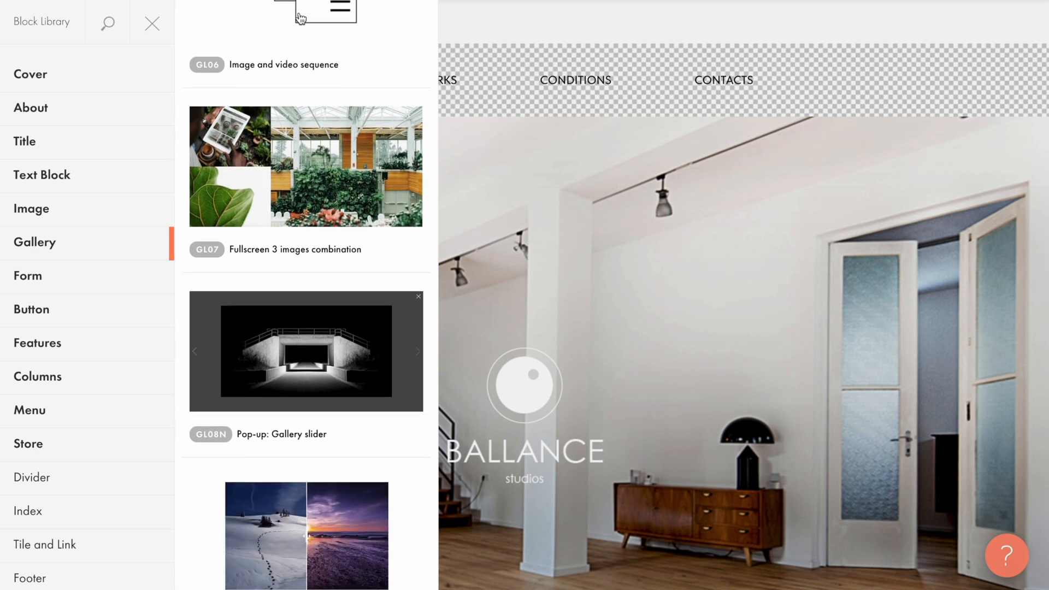
scroll(down, 3)
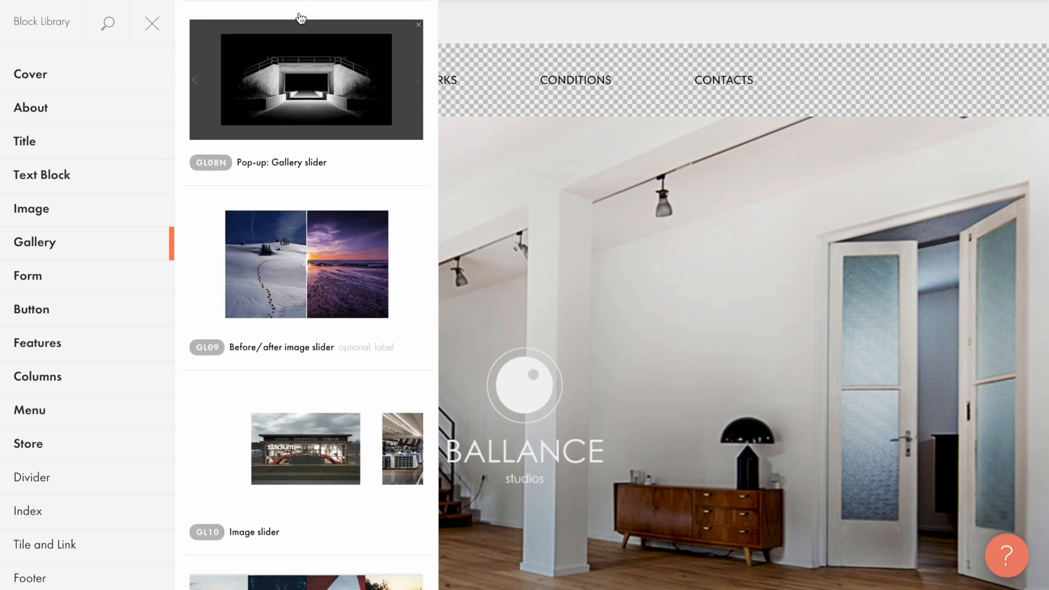
scroll(down, 3)
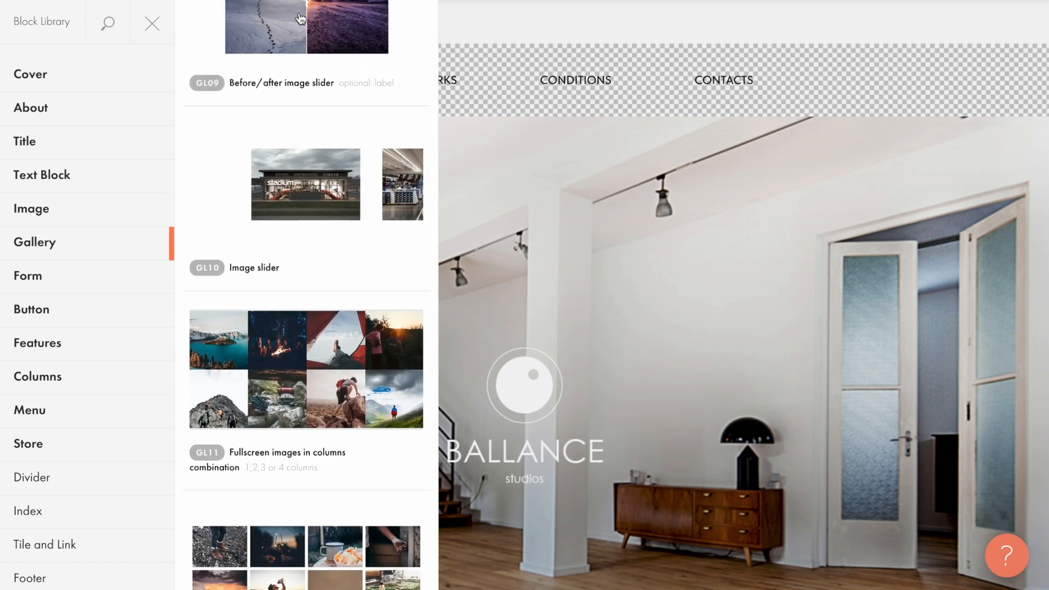
scroll(down, 3)
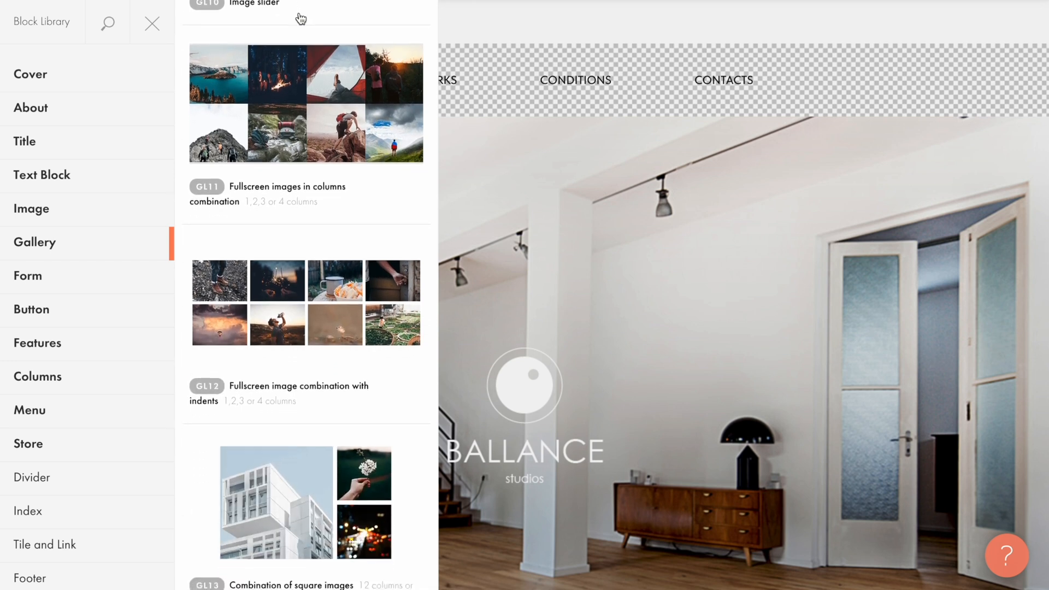
scroll(down, 3)
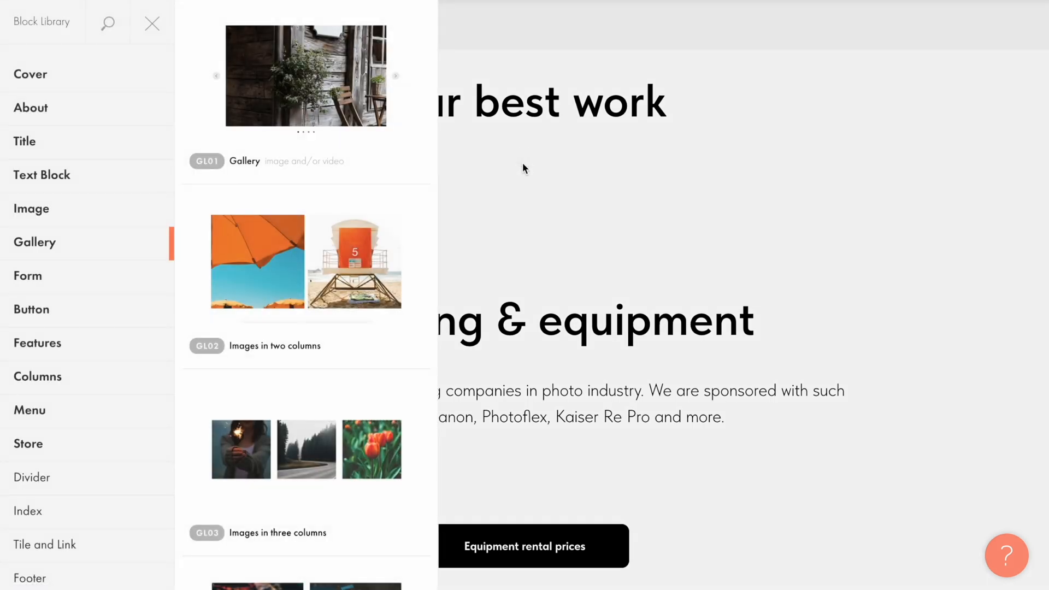
mouse_move(311, 108)
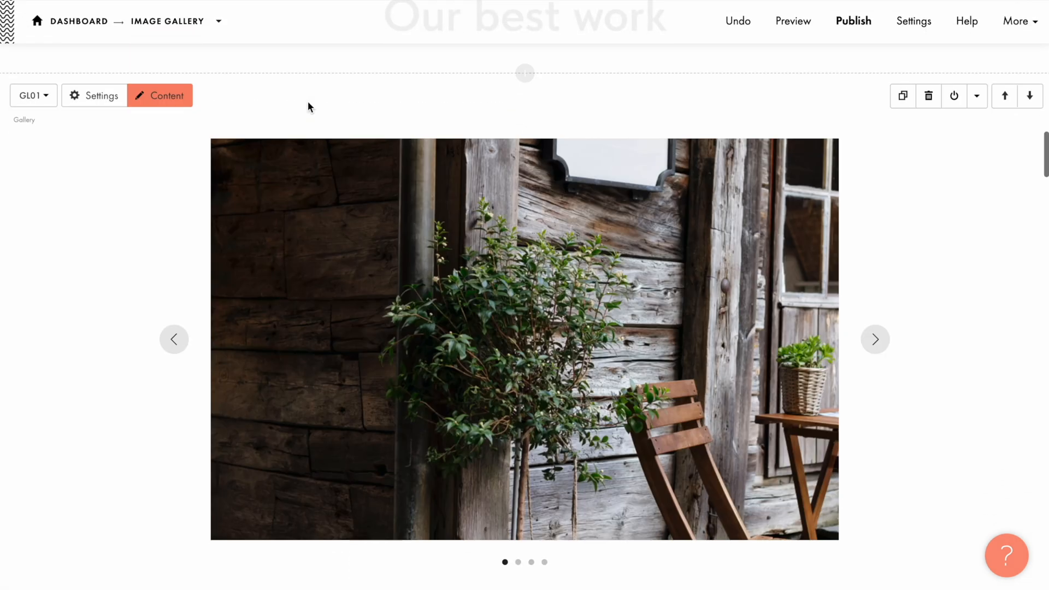
click(161, 95)
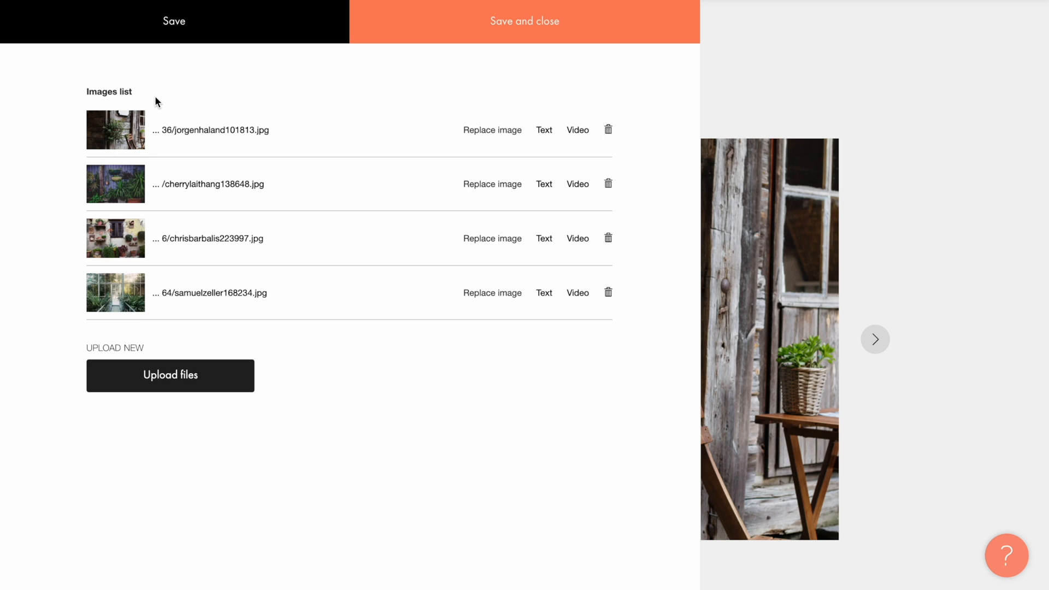
mouse_move(332, 146)
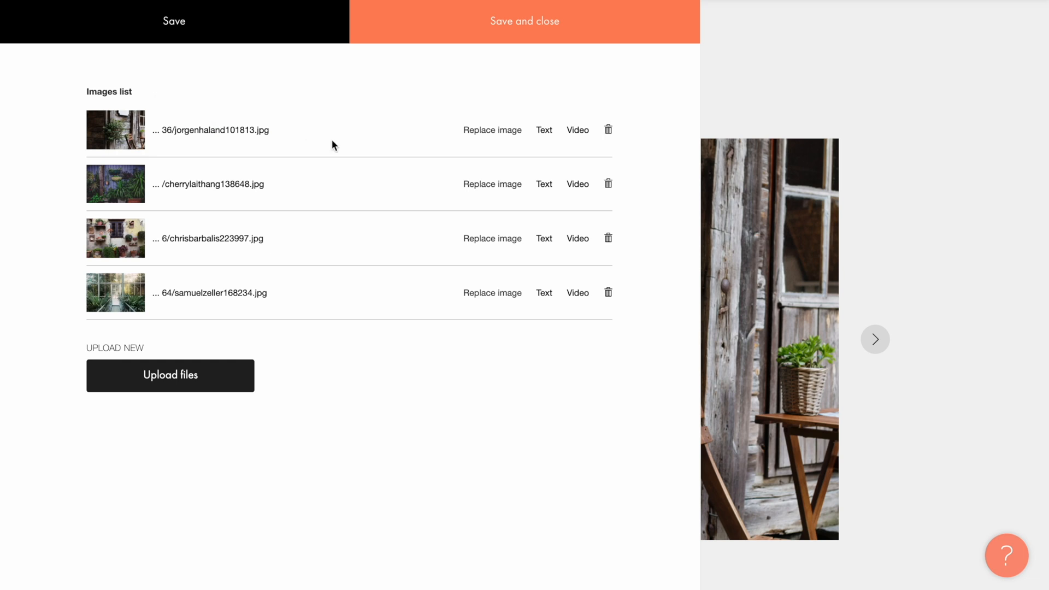
Delete all four sample photos from the gallery's Images list
click(608, 130)
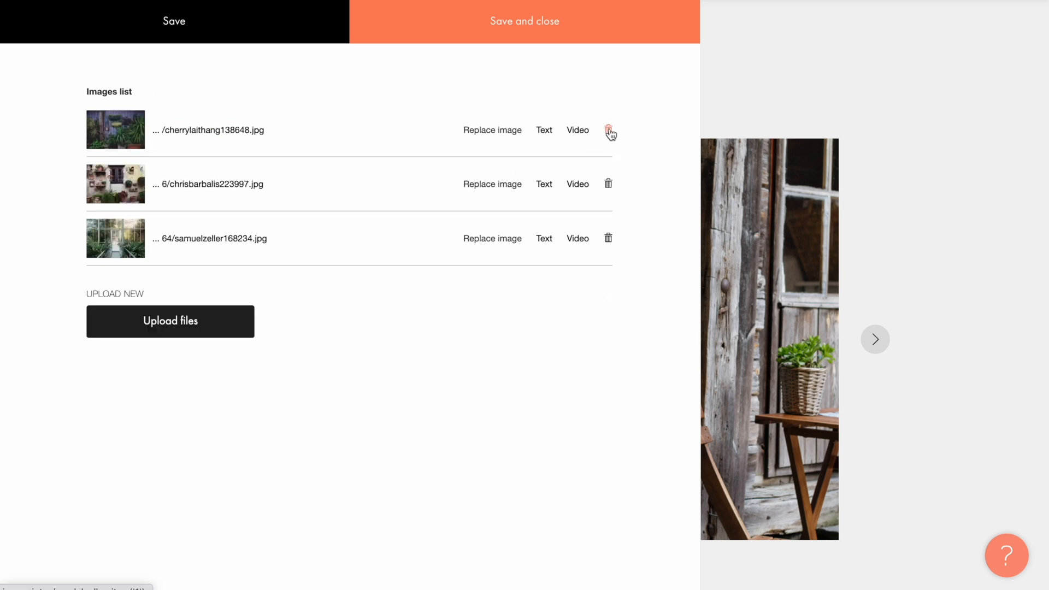
click(610, 129)
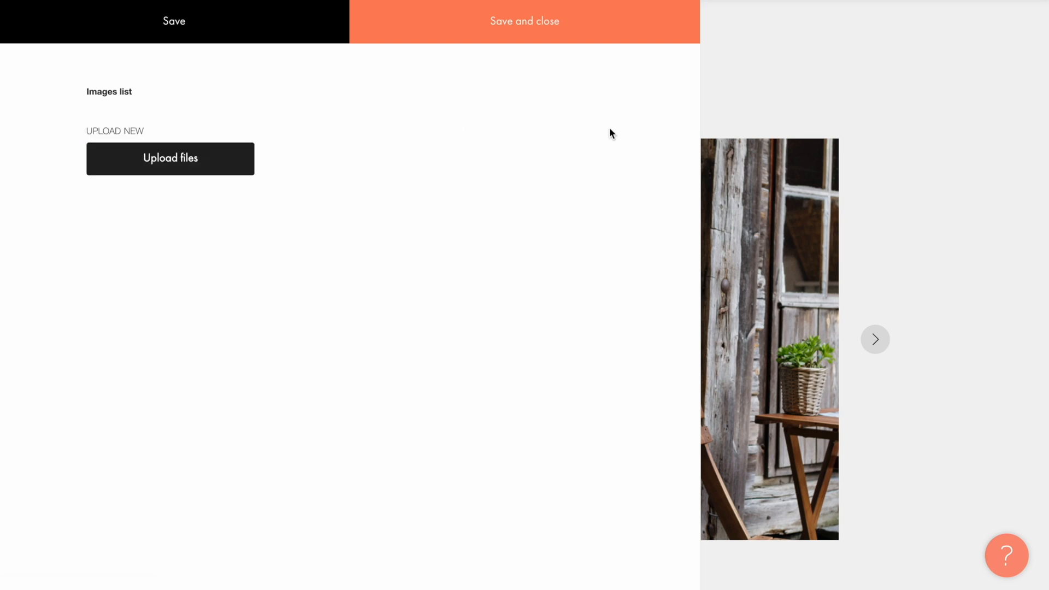
Upload img_1, img_2 and img_3 from the computer into the gallery and save
click(170, 158)
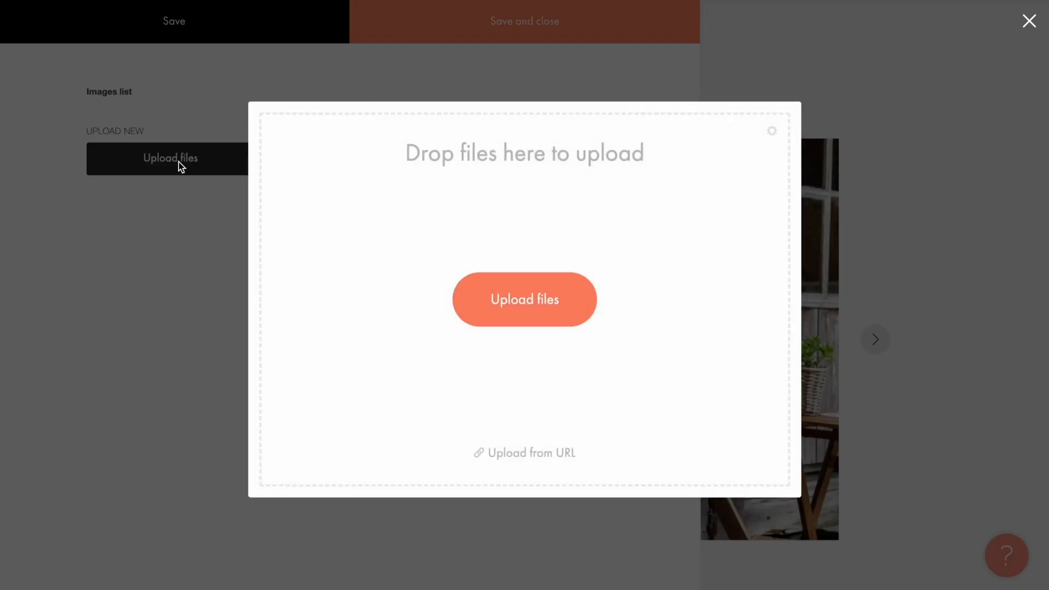
click(524, 299)
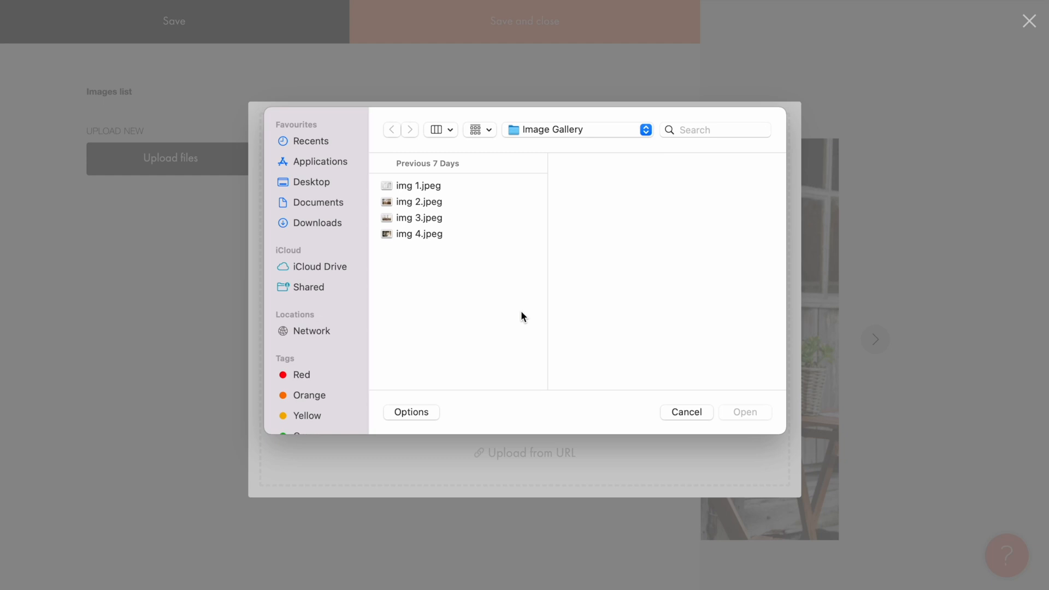
mouse_move(497, 303)
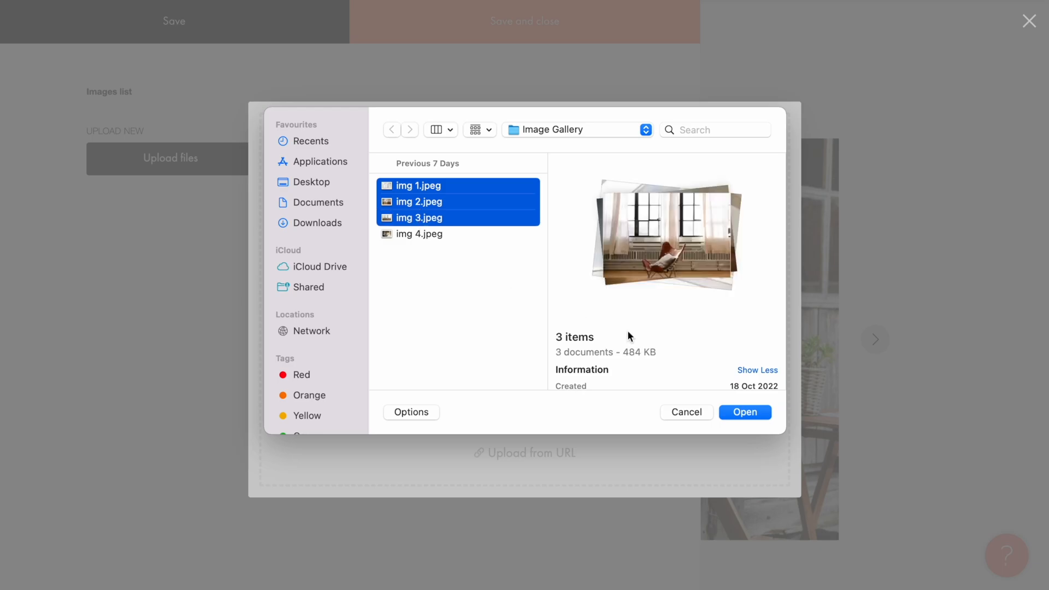
click(745, 412)
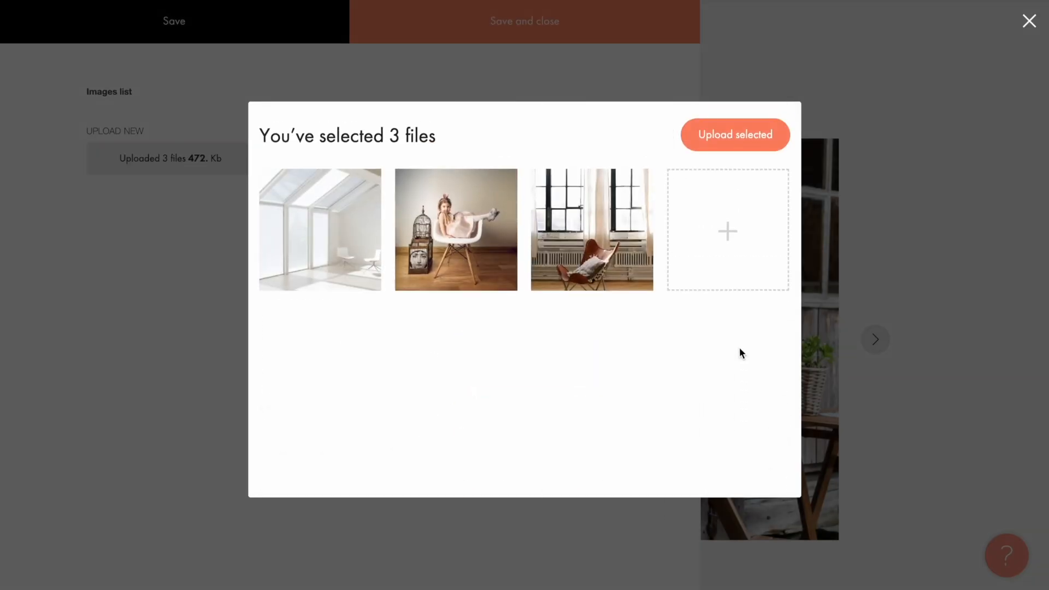
click(735, 134)
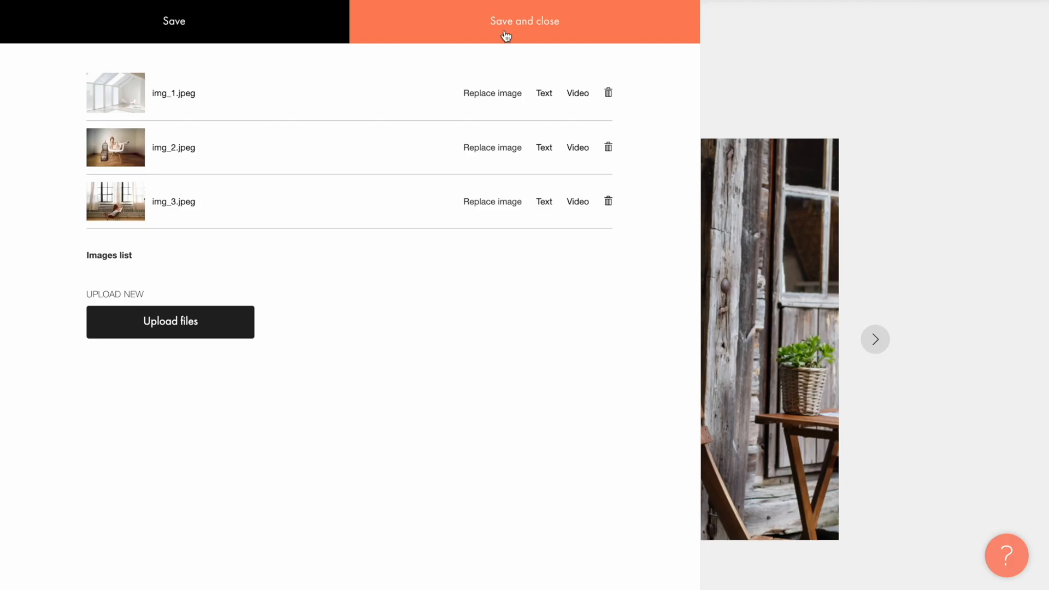
click(525, 22)
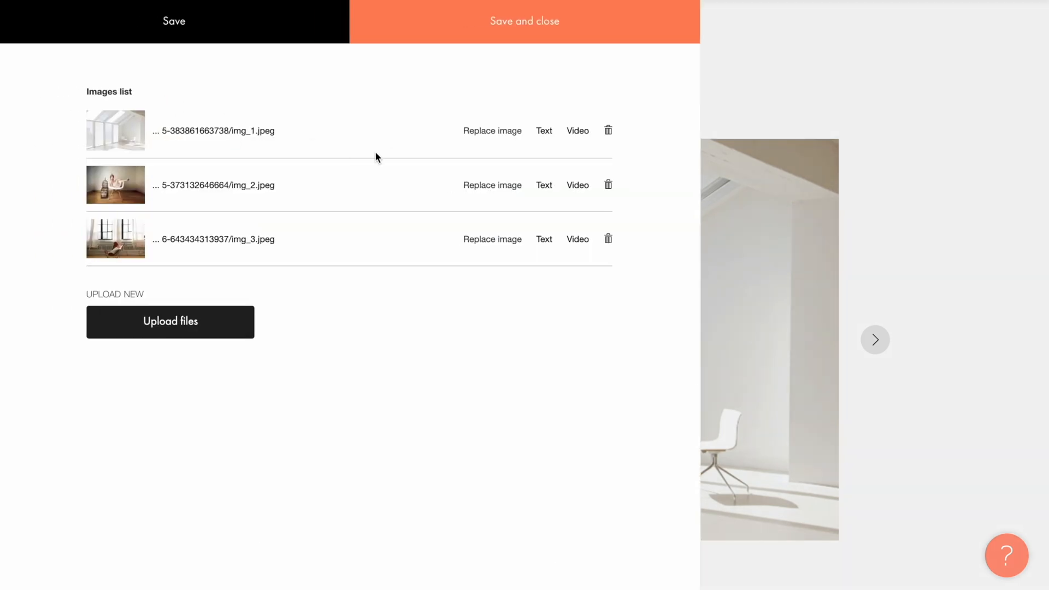
mouse_move(492, 135)
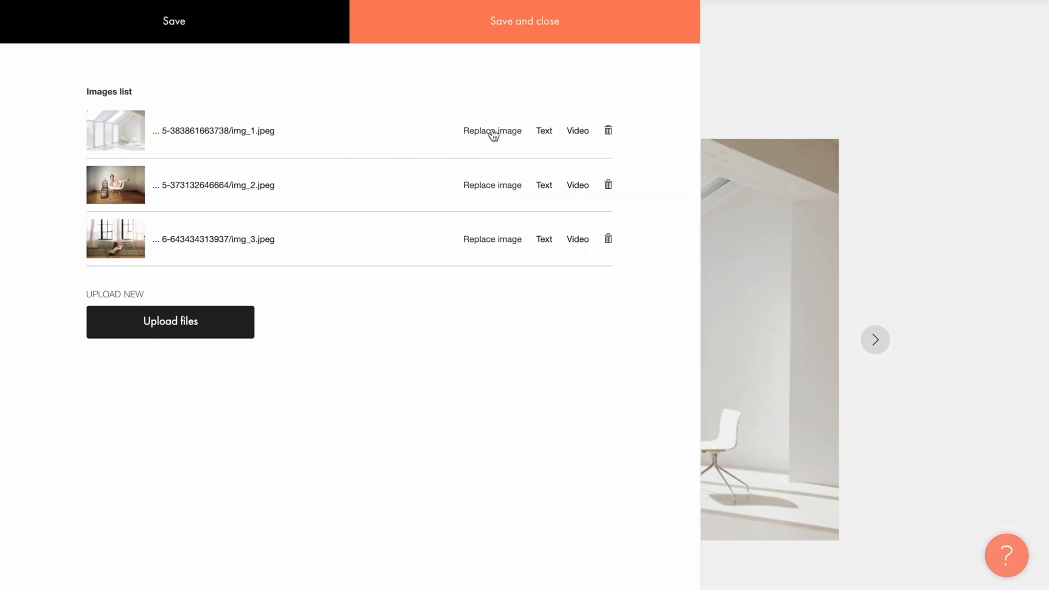
Replace the first gallery image with img 4.jpeg and save the content
click(492, 131)
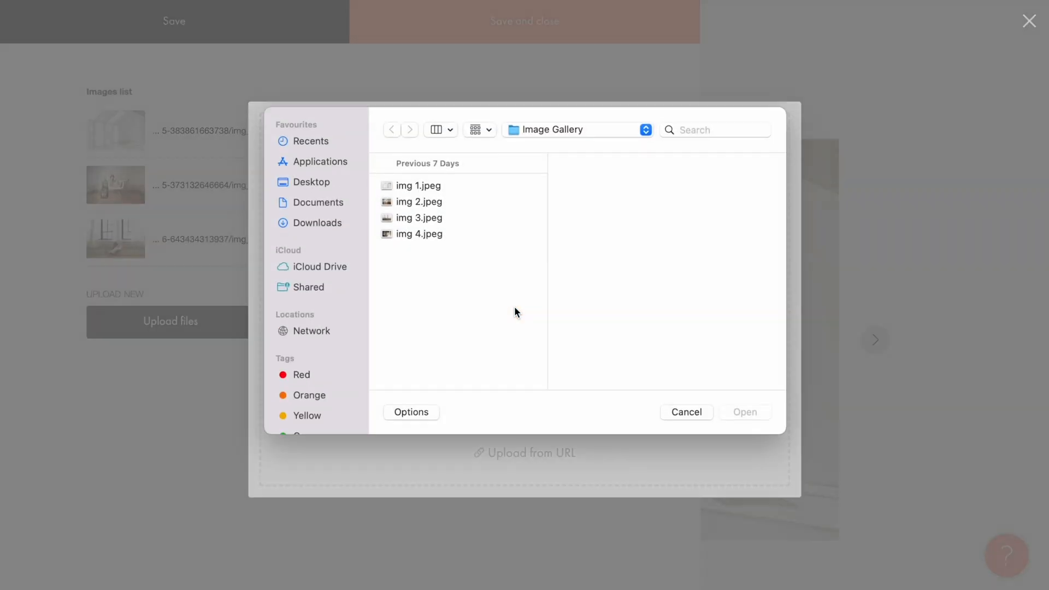
click(419, 234)
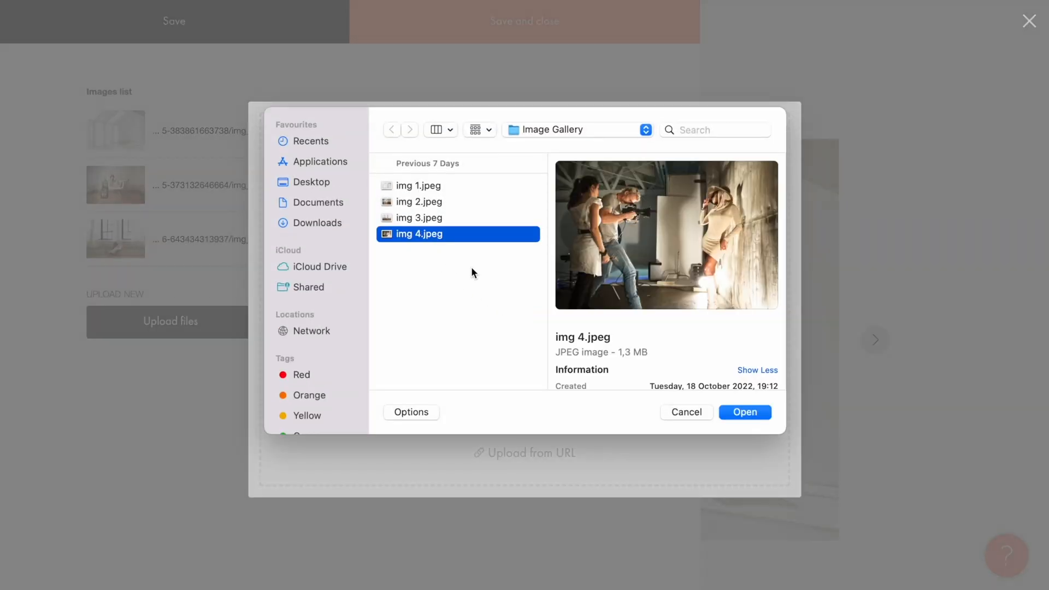
click(746, 412)
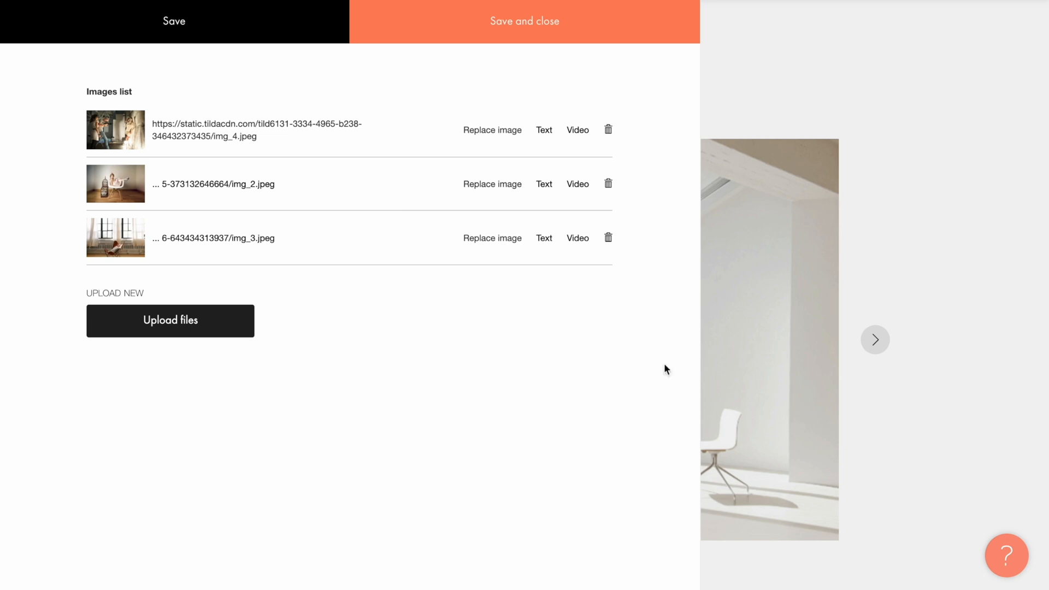
click(525, 22)
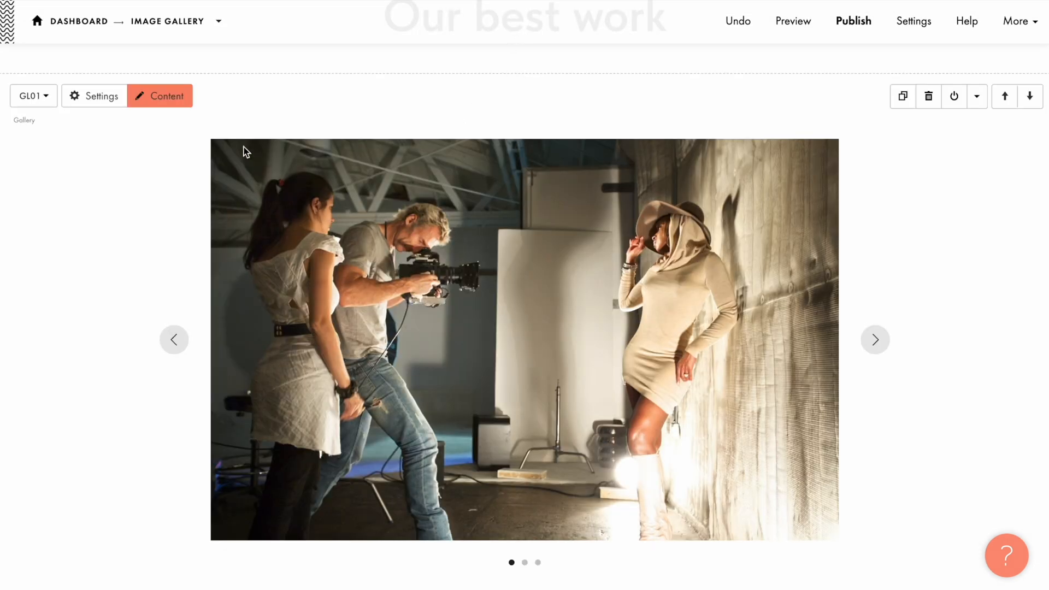
Move img_3 above img_2, save, and reopen the image list
click(159, 96)
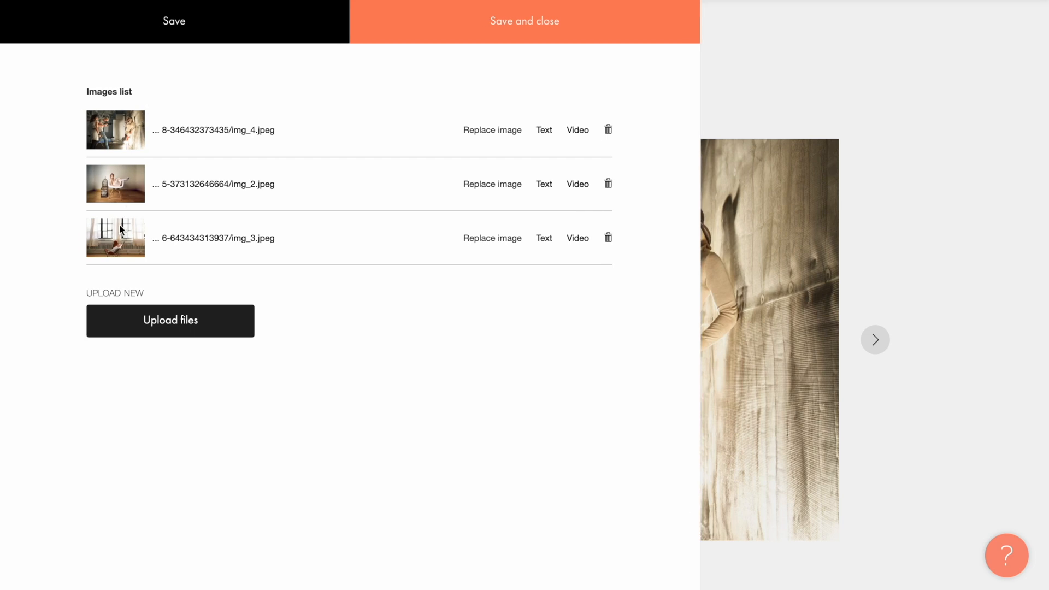
mouse_move(119, 250)
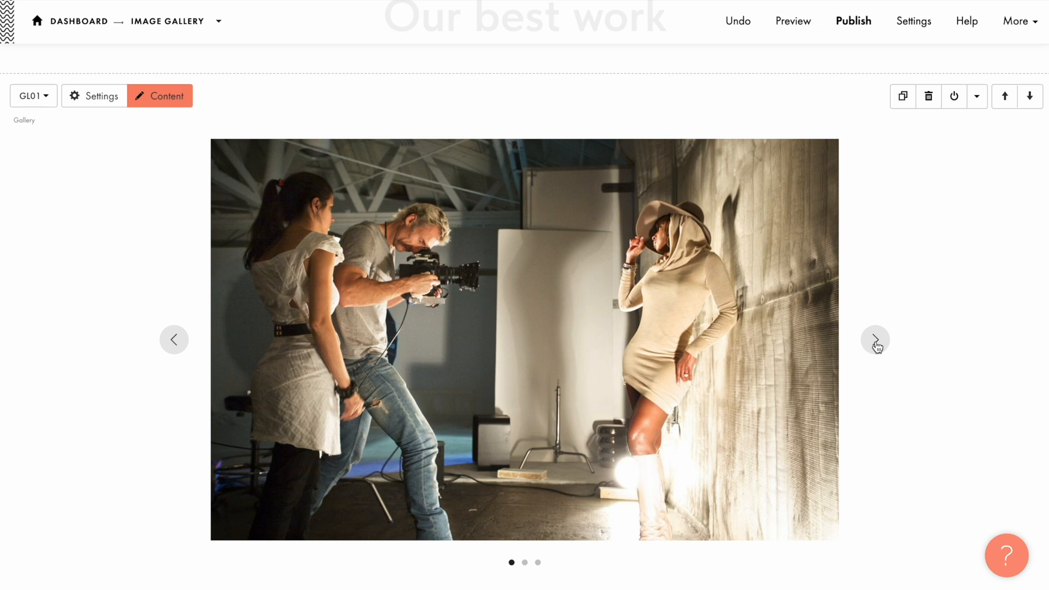
click(160, 96)
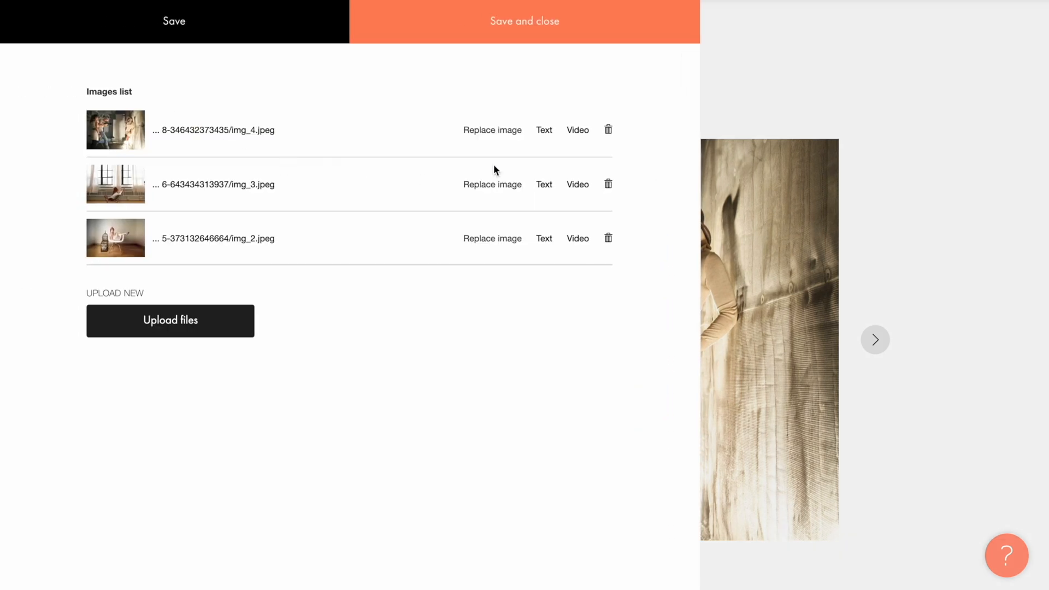
Give img_4 alt text 'Family Portrait Photography Studio Dublin' and title 'Fashion Photography'
click(544, 130)
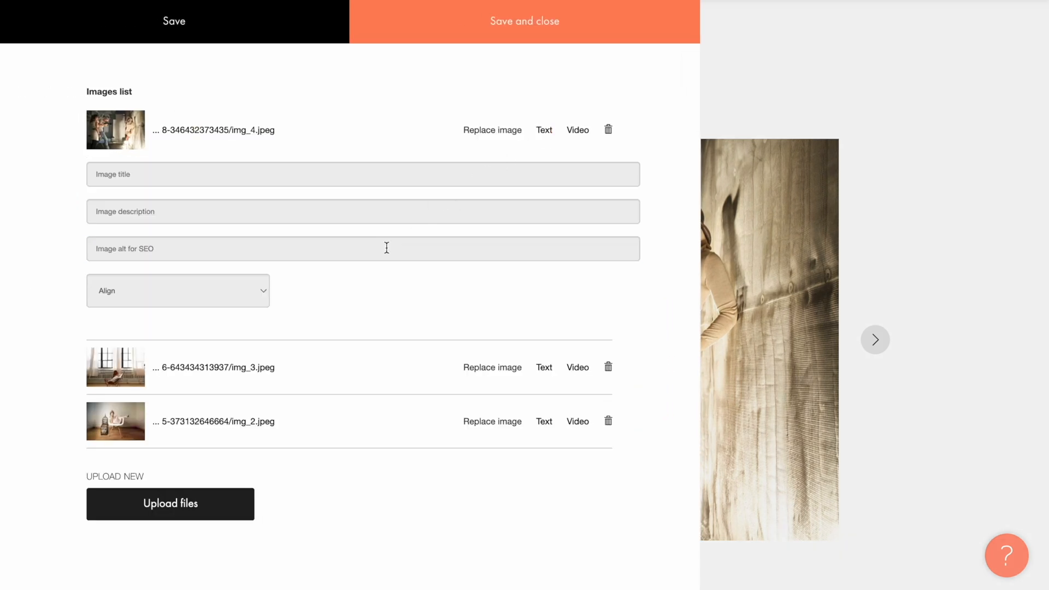
text(Family Portrait Photography Studio Dublin)
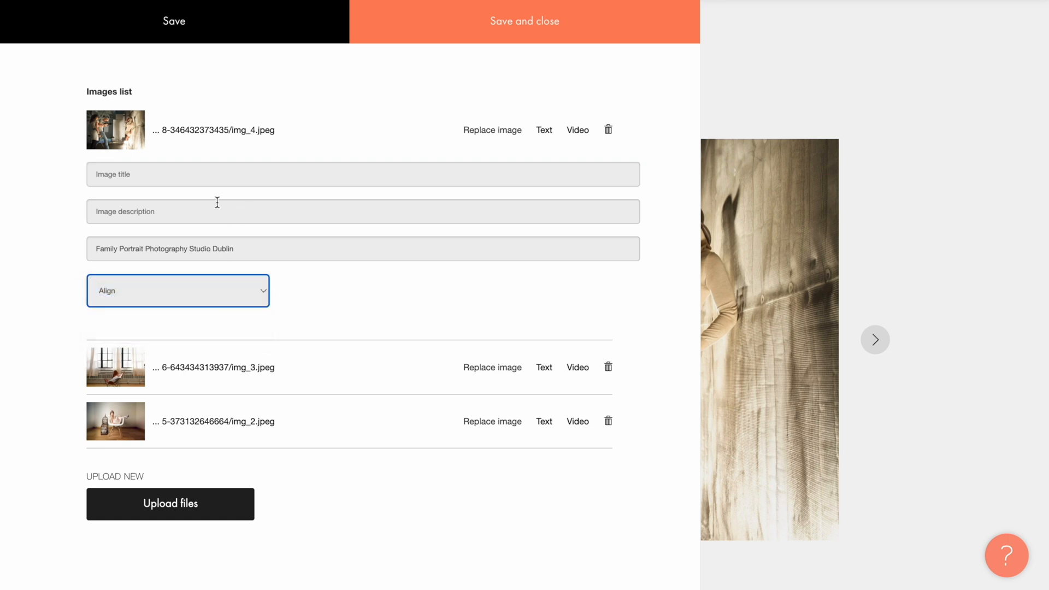
text(Fashion Photography)
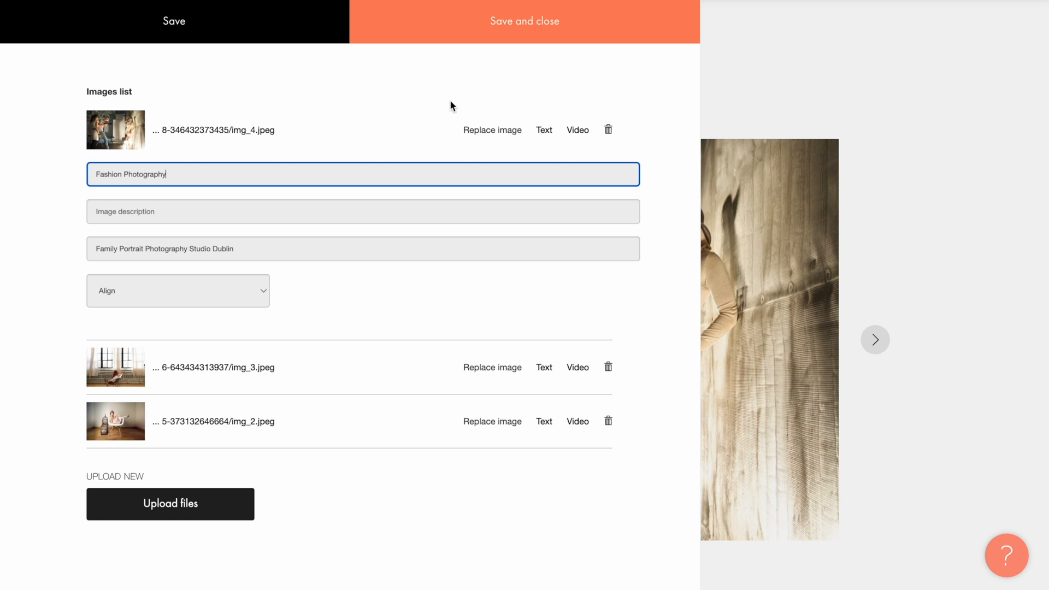
click(524, 22)
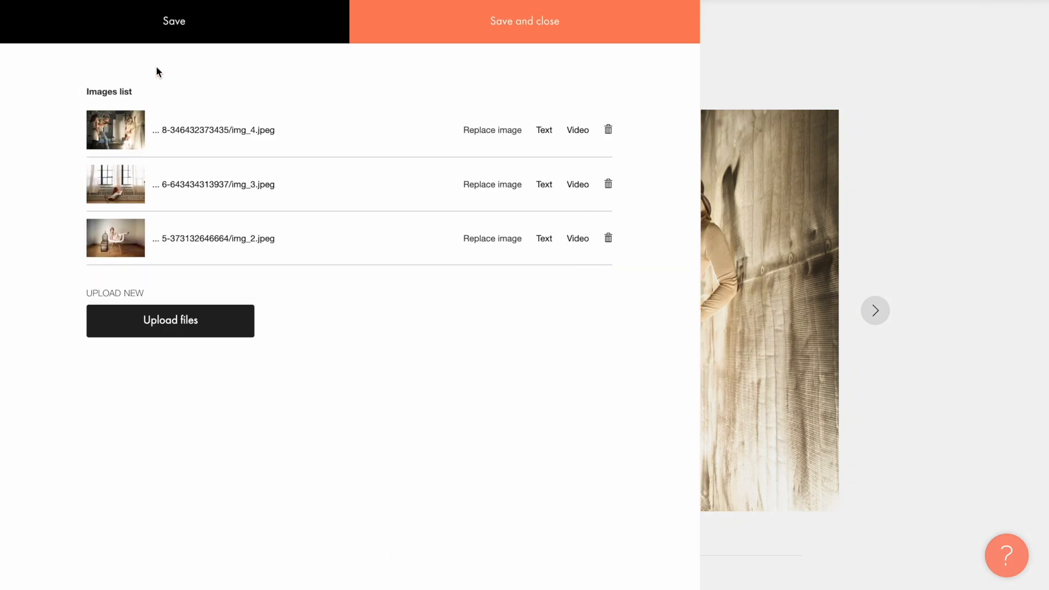
click(578, 185)
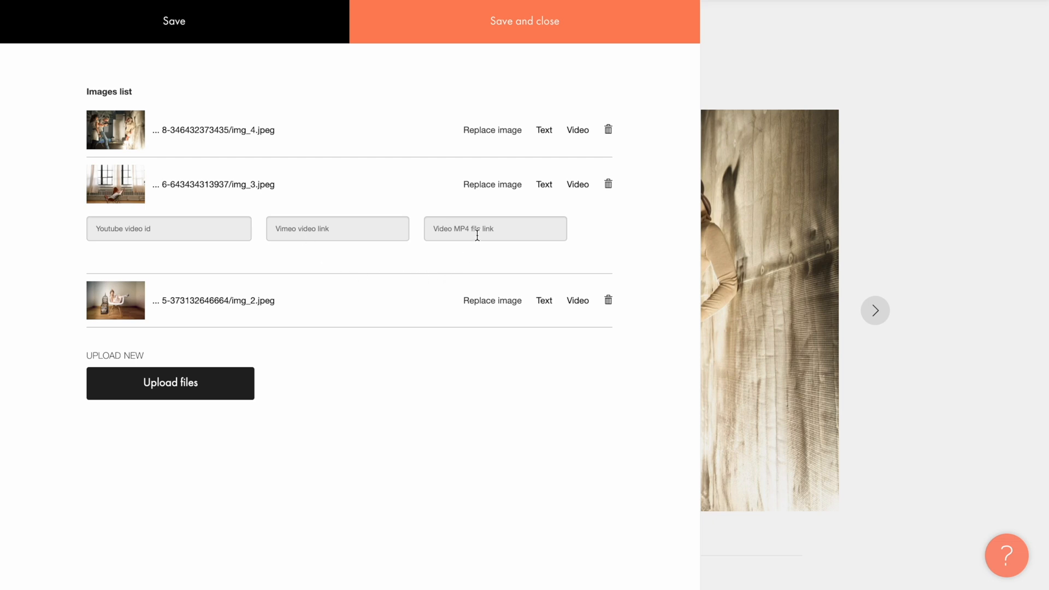
click(170, 229)
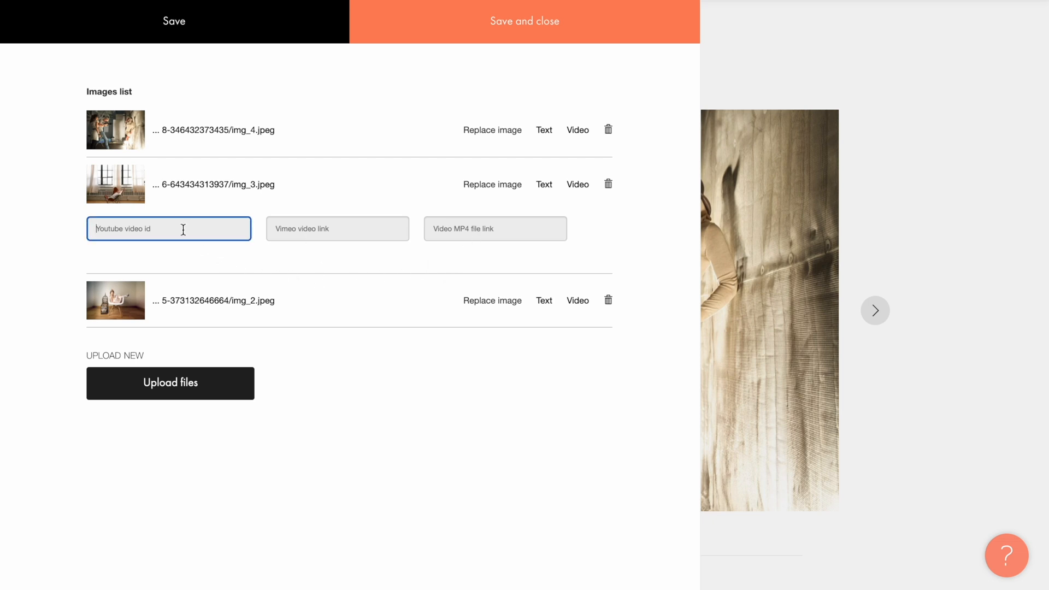
text(https://www.youtube.com/watch?v=LTvFsTbyILg)
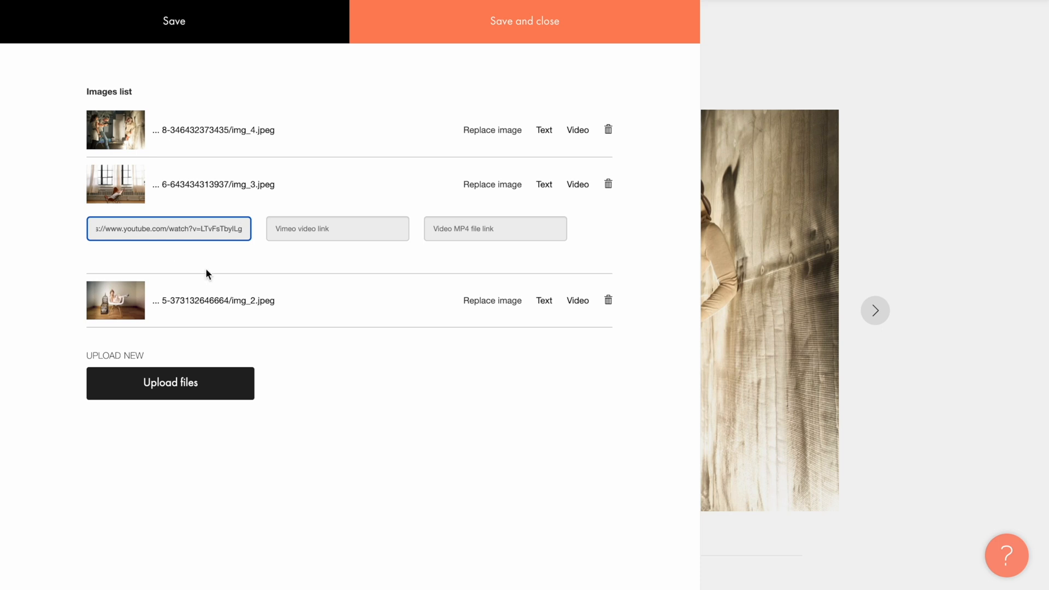
click(526, 21)
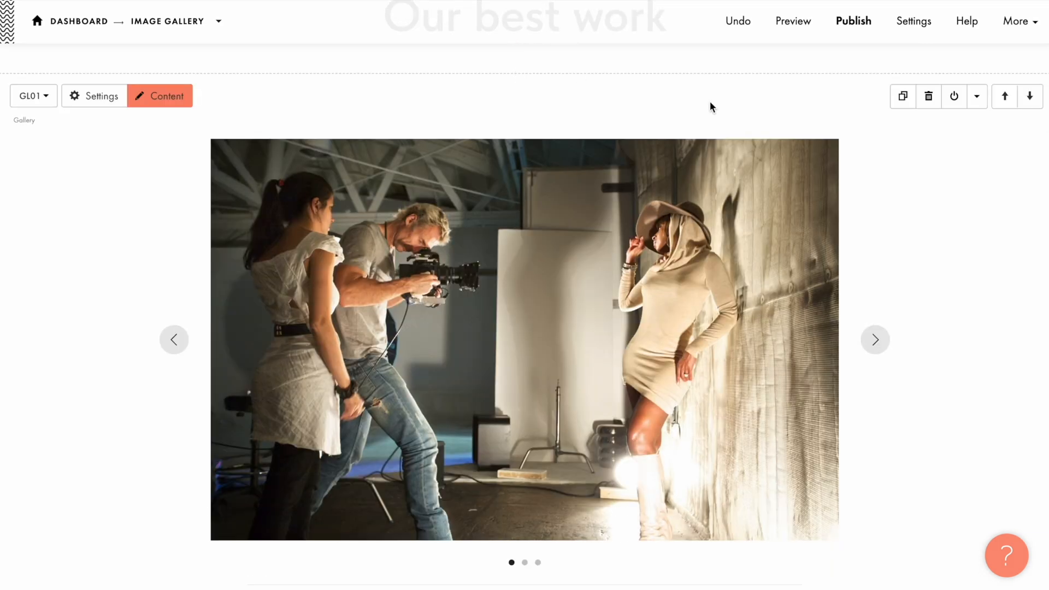
click(793, 21)
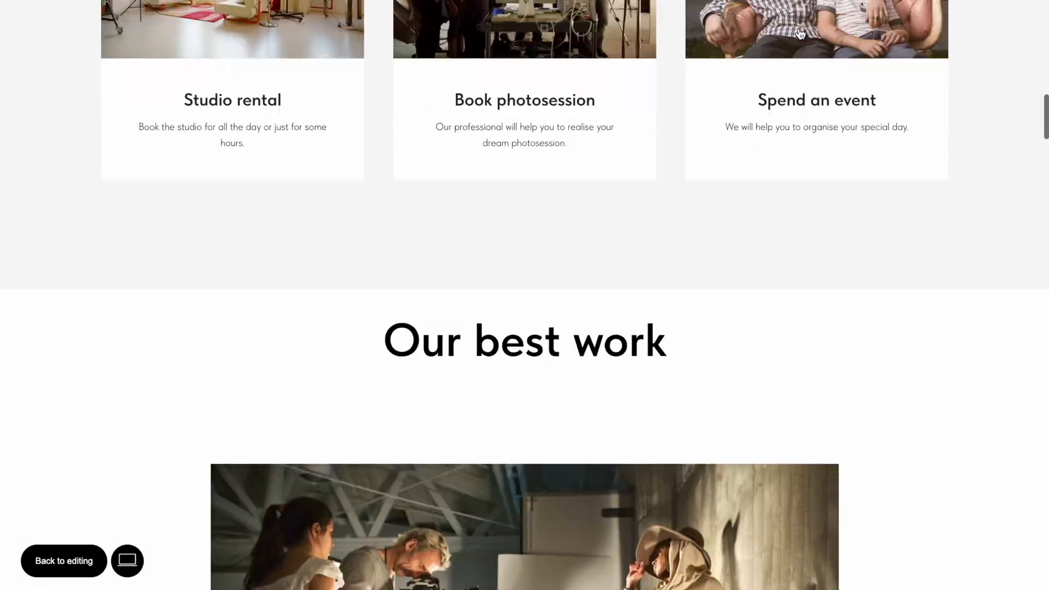
Play the second slide's YouTube video in preview, then return to editing
scroll(down, 3)
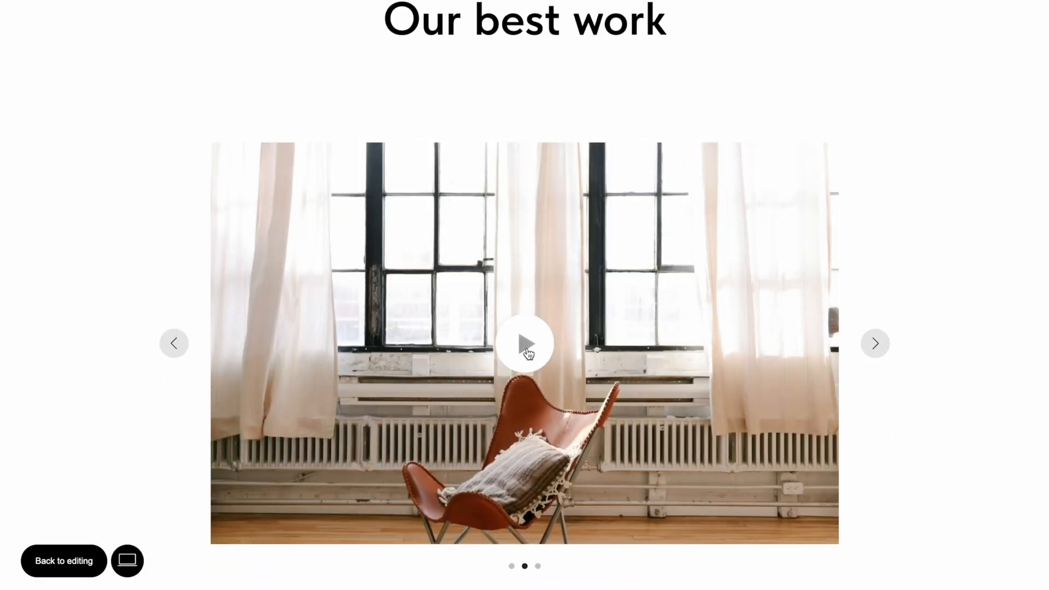
click(526, 342)
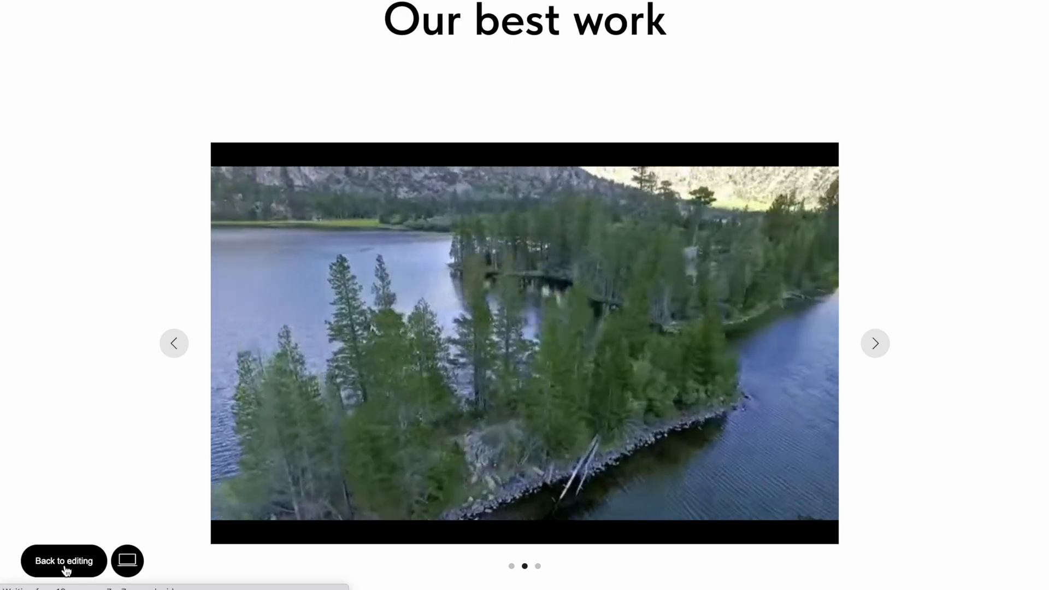
click(63, 561)
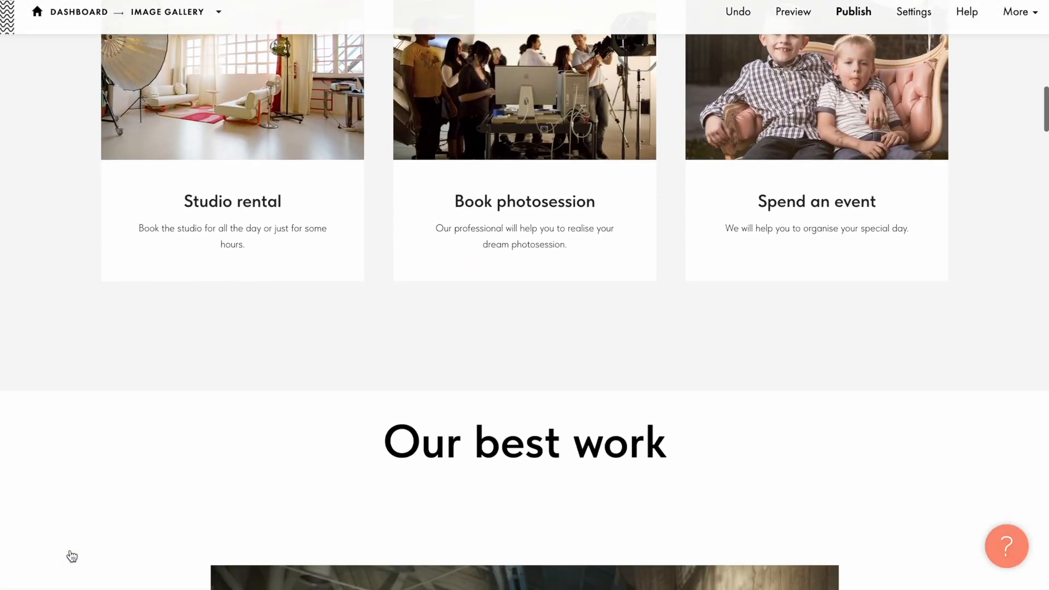
Set the gallery width to 10 columns, keep images stretched, and leave zoom on click off
scroll(down, 3)
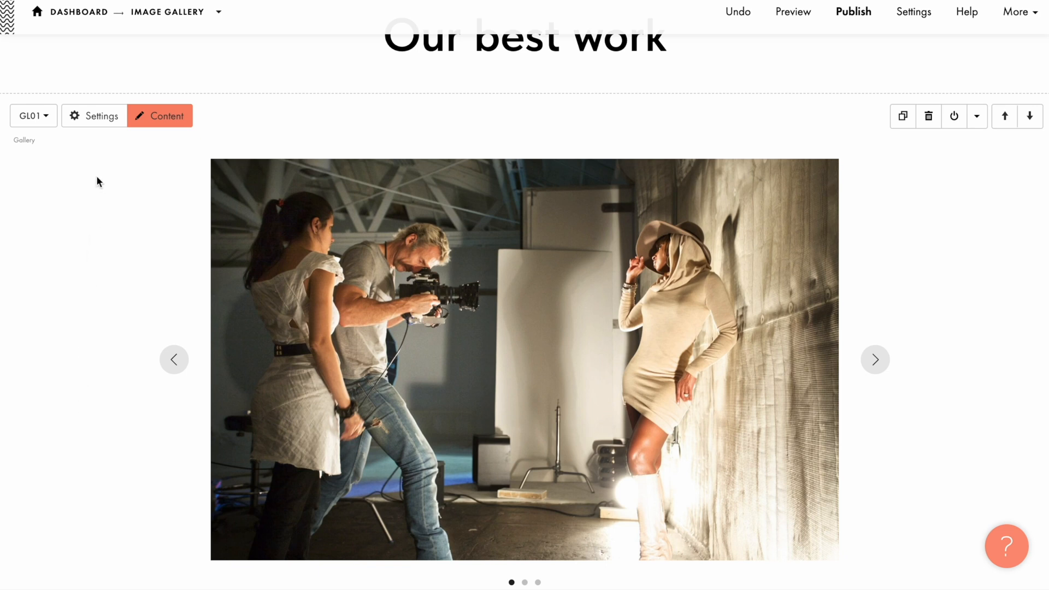
click(94, 115)
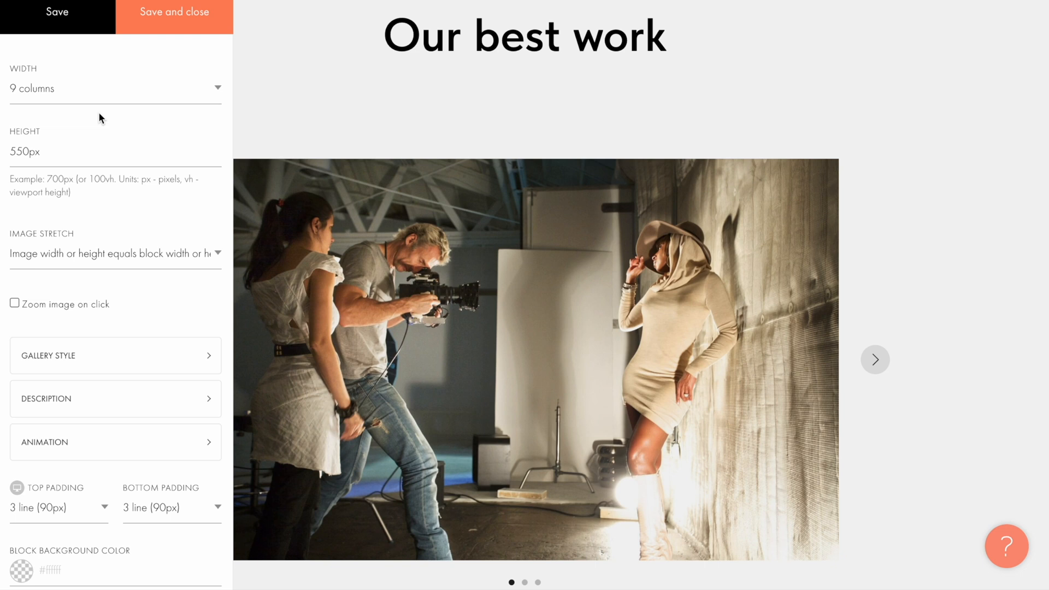
click(109, 88)
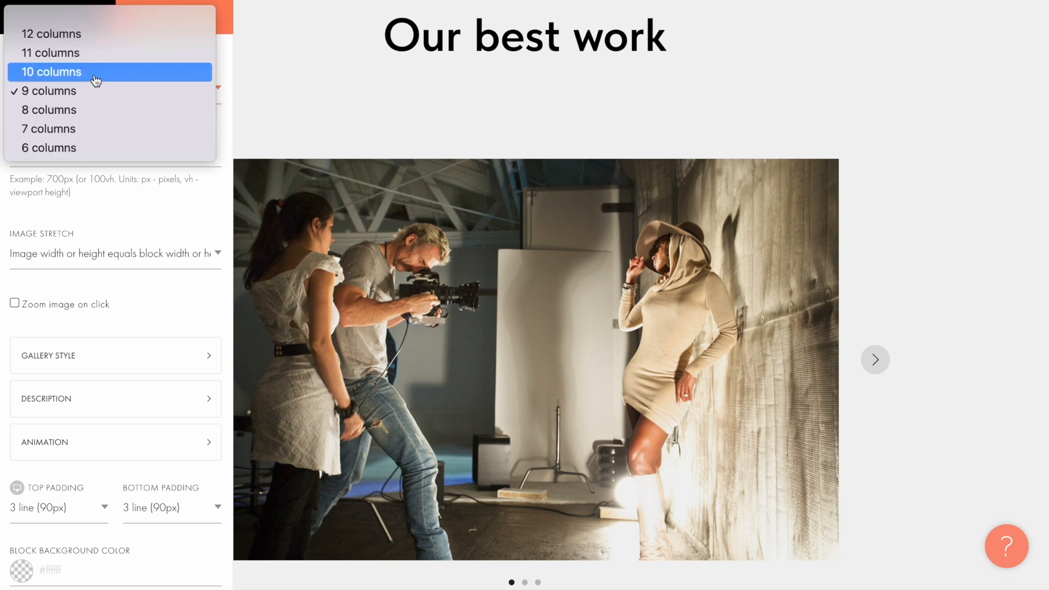
click(51, 72)
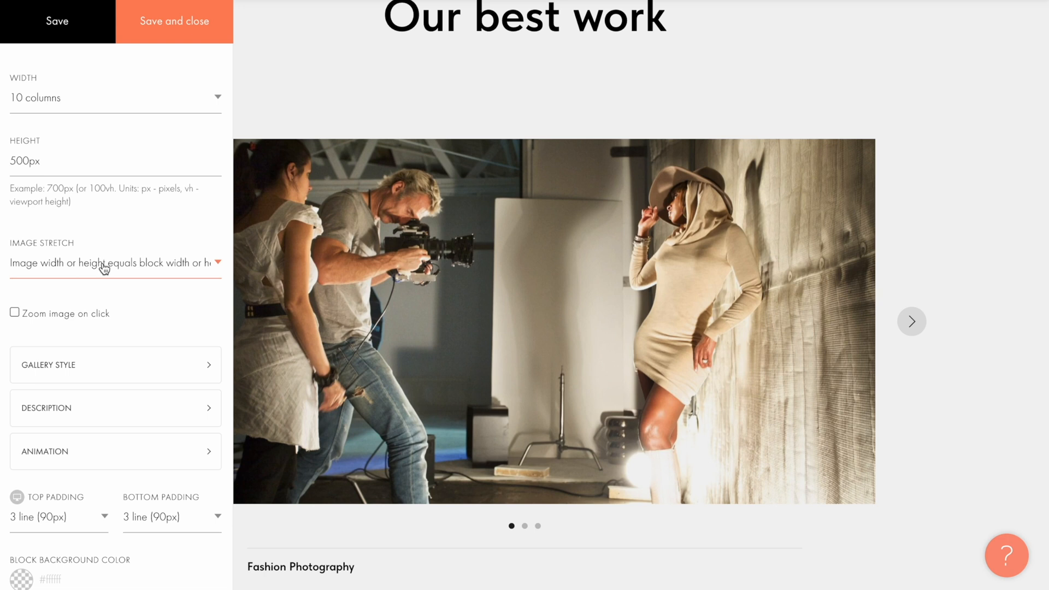
click(109, 264)
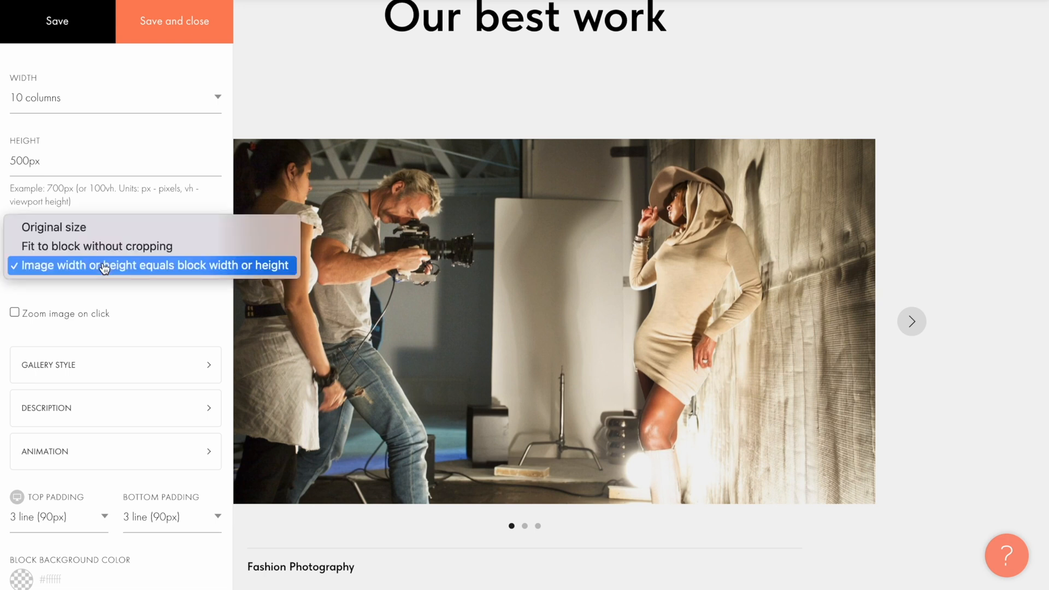
mouse_move(58, 234)
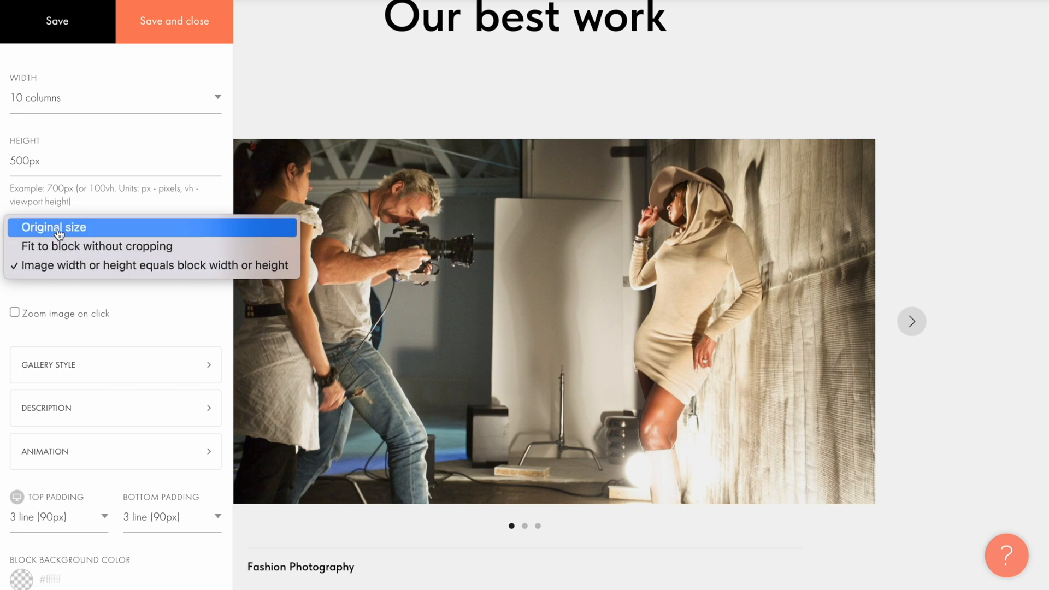
mouse_move(85, 252)
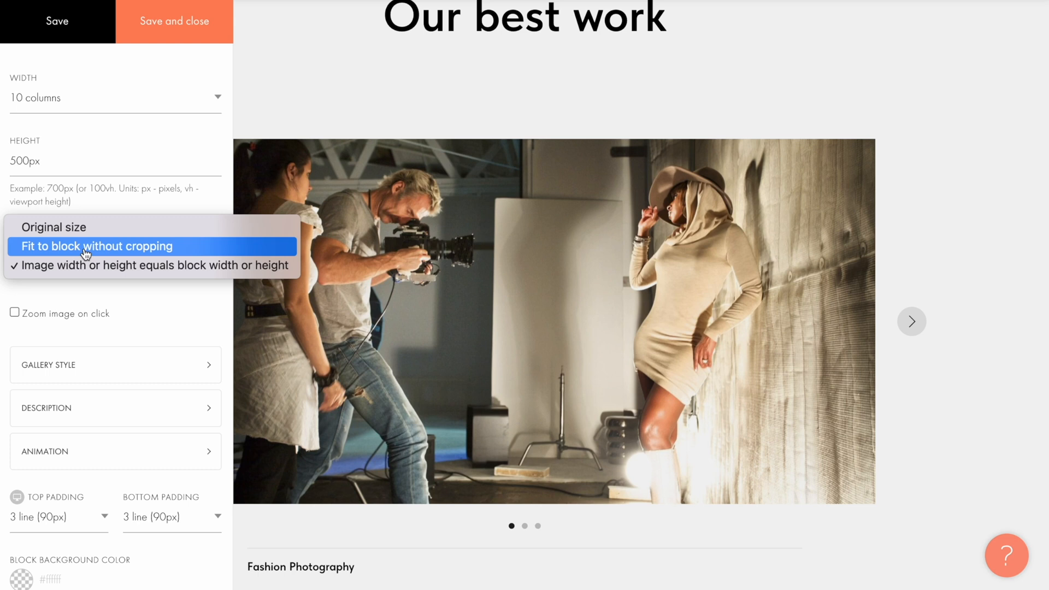
mouse_move(126, 278)
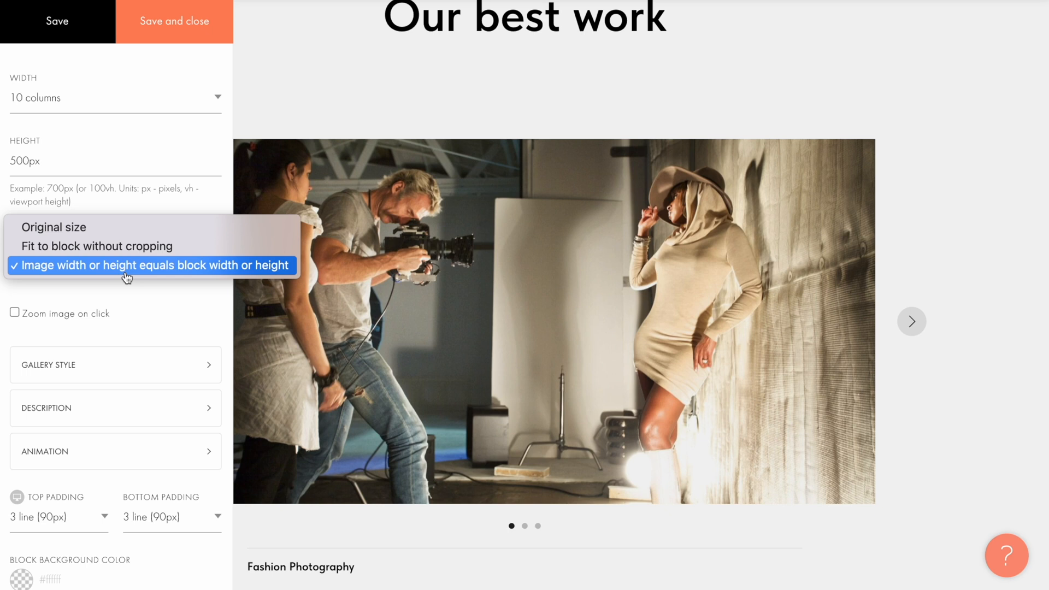
click(127, 266)
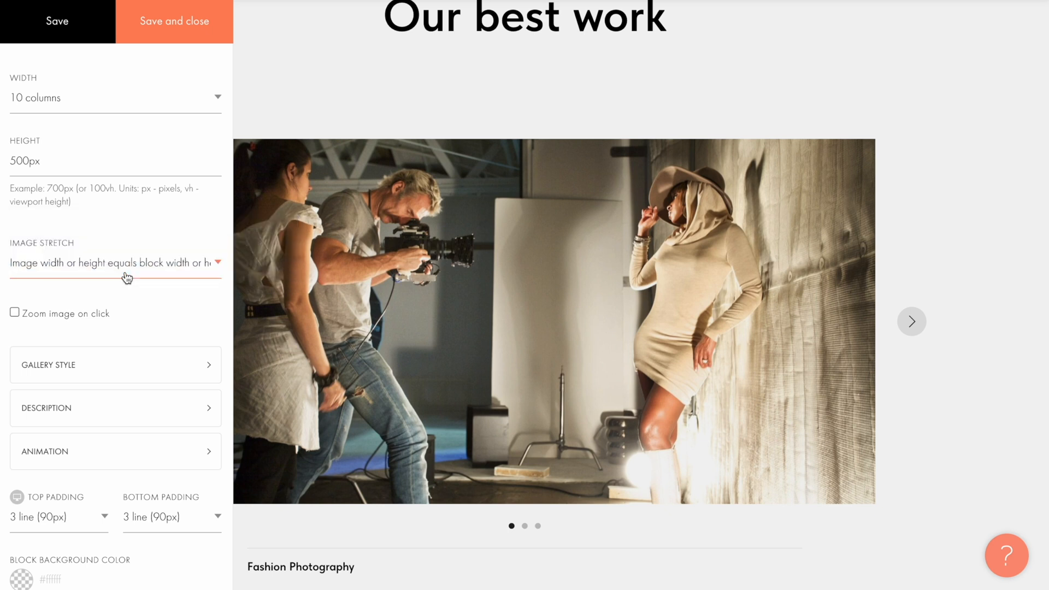
mouse_move(67, 319)
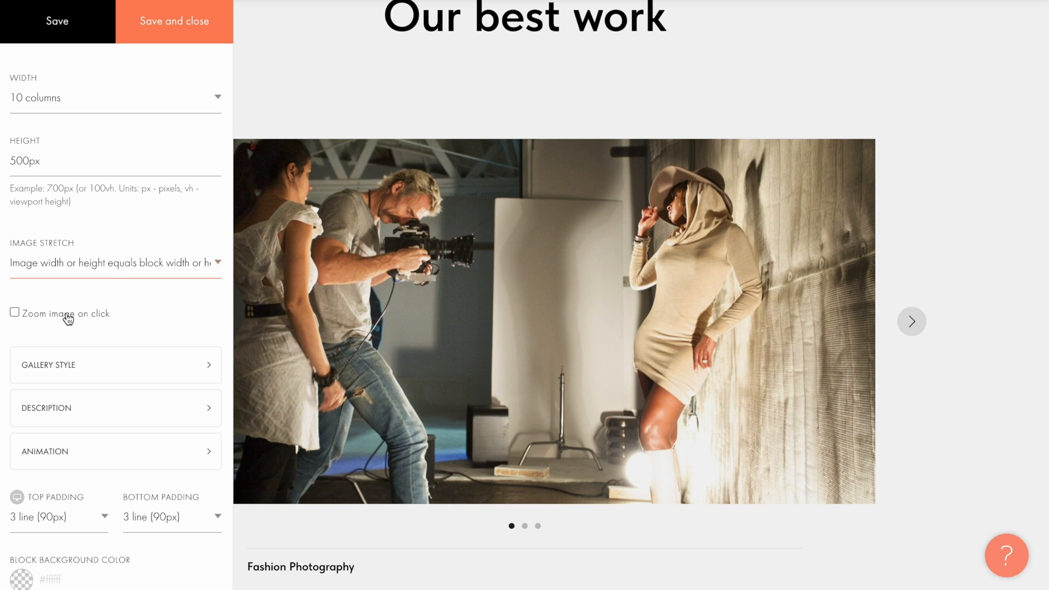
click(13, 313)
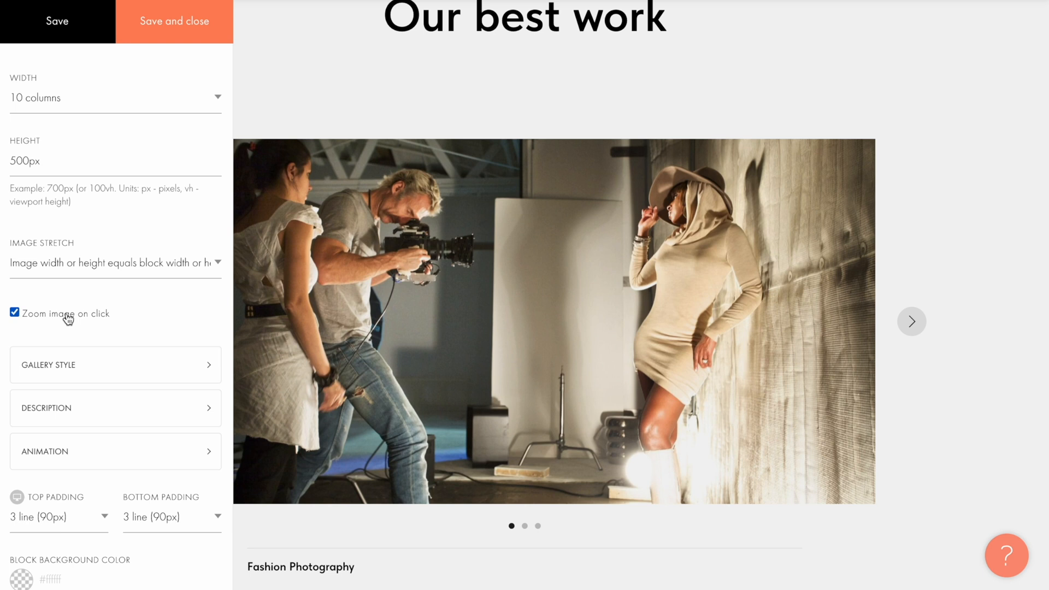
click(14, 314)
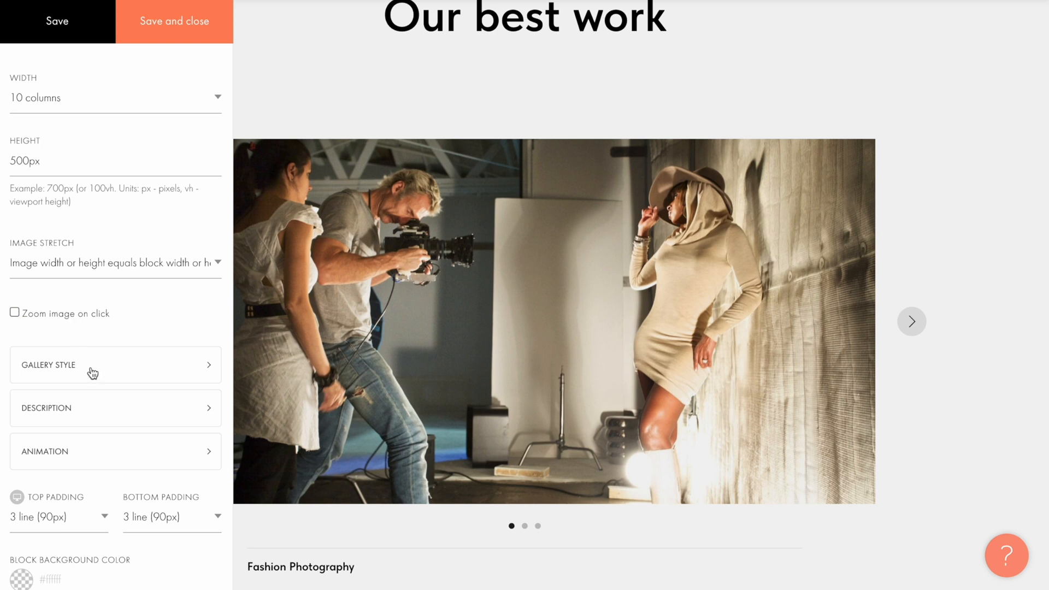
Set slider controls to arrows only, placed inside the image, then save and test them
click(93, 365)
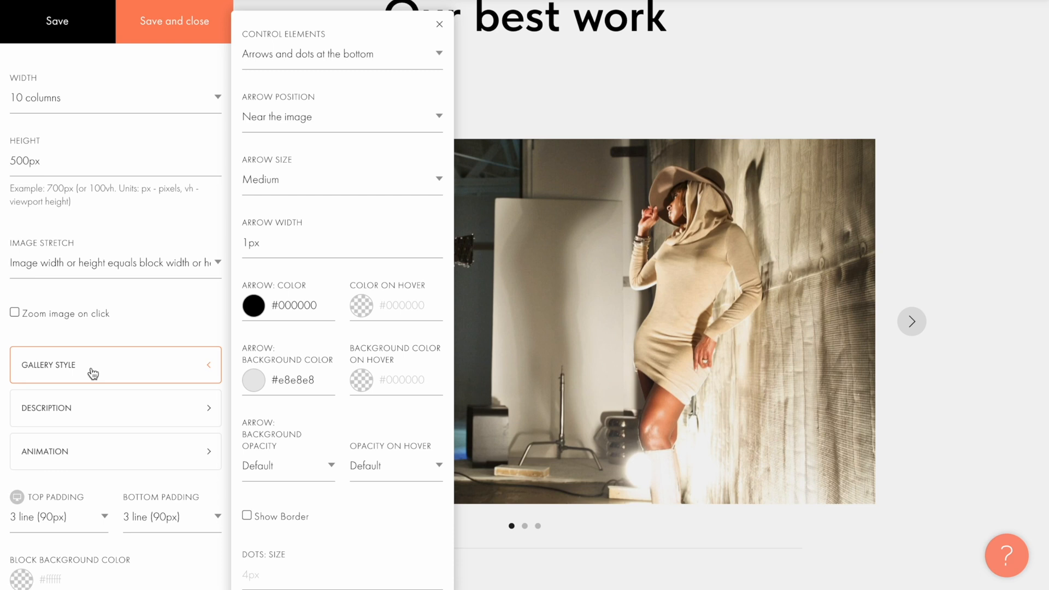
mouse_move(396, 139)
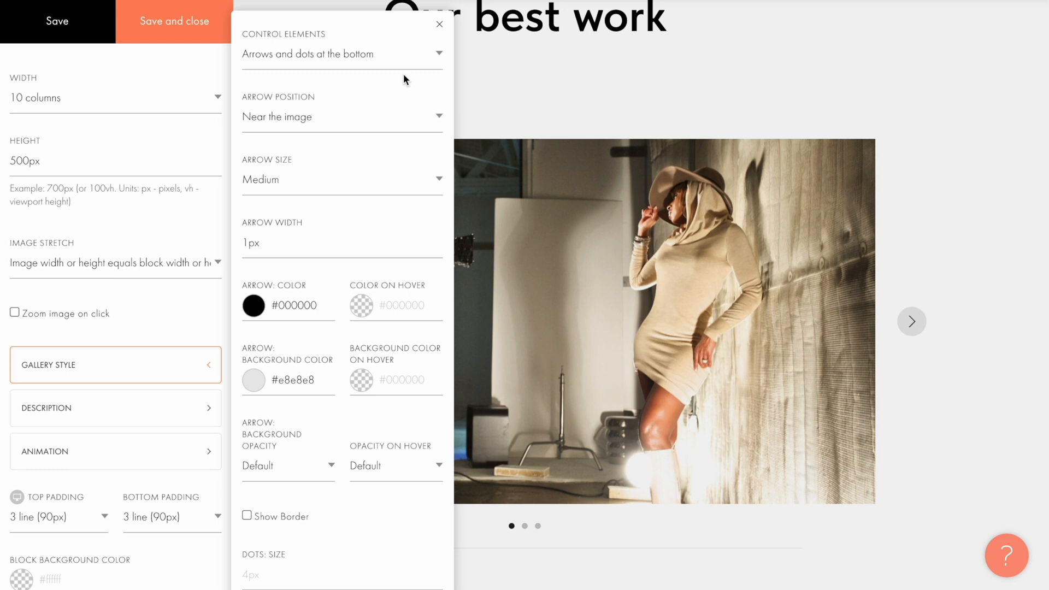
click(341, 53)
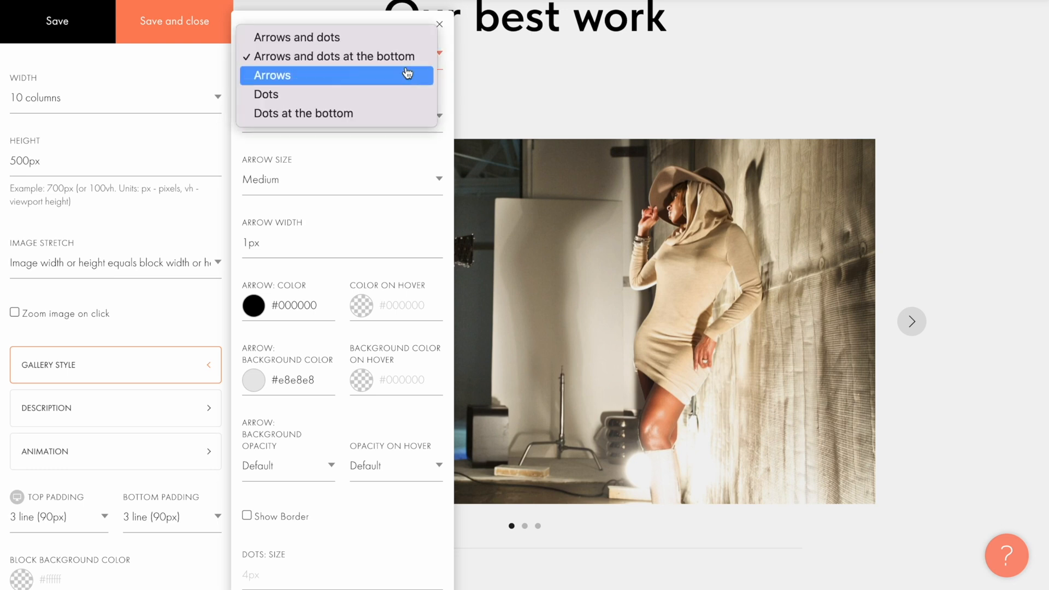
click(272, 75)
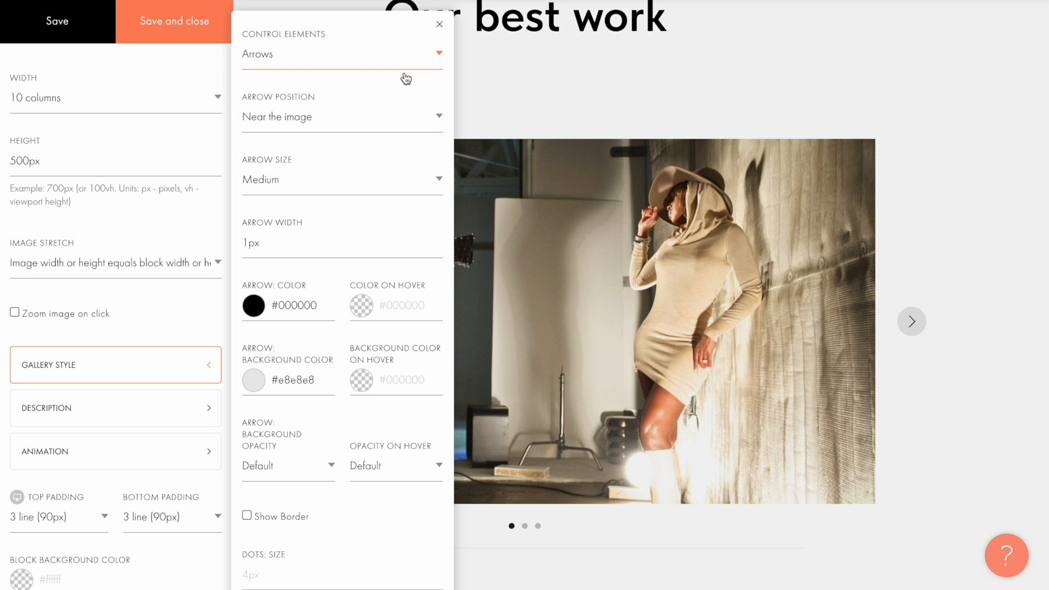
click(342, 117)
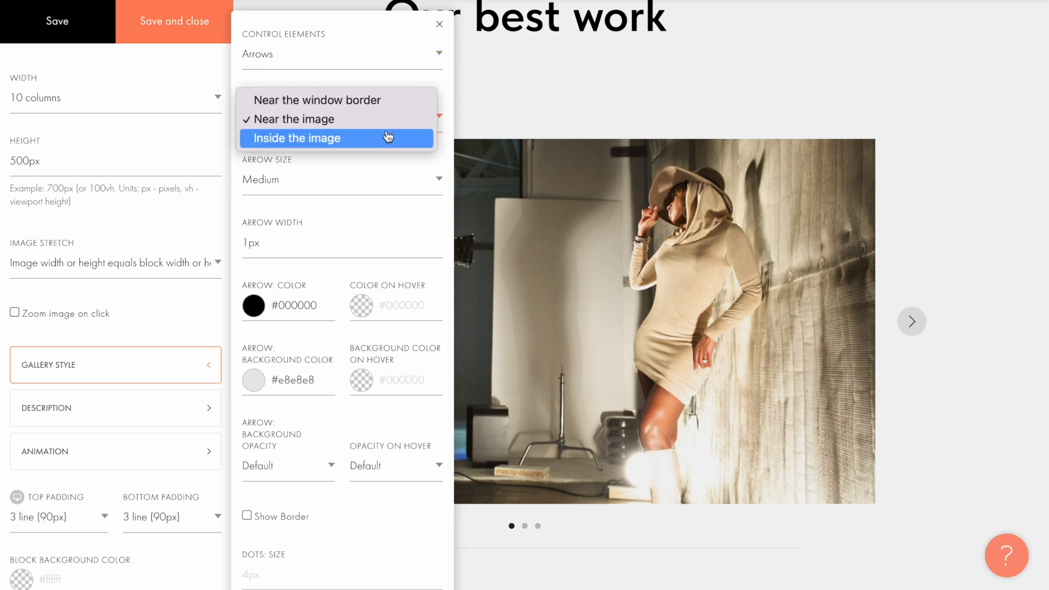
click(295, 138)
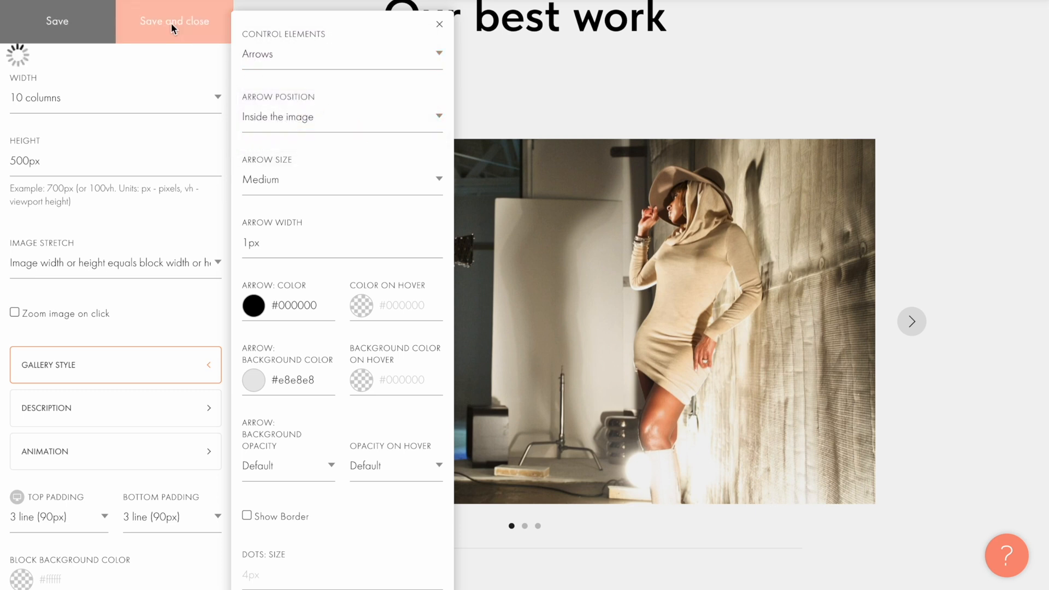
click(175, 20)
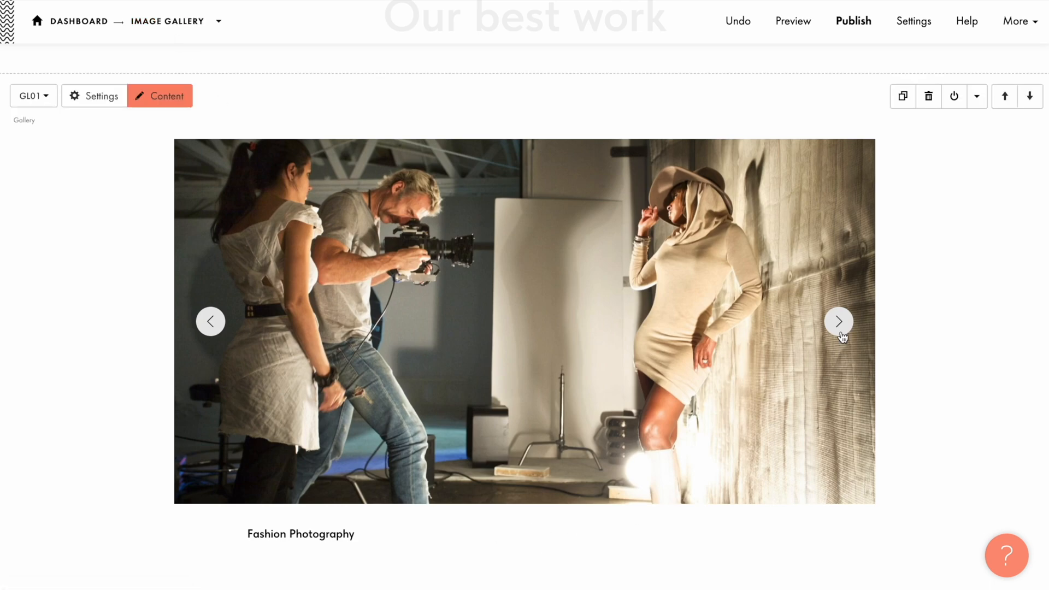
click(839, 322)
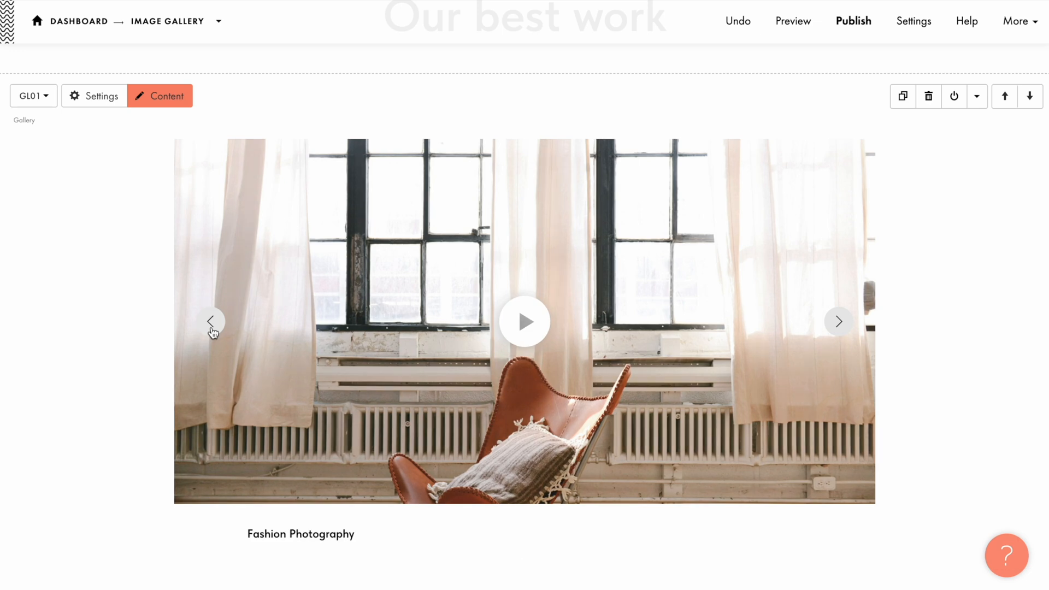
click(94, 96)
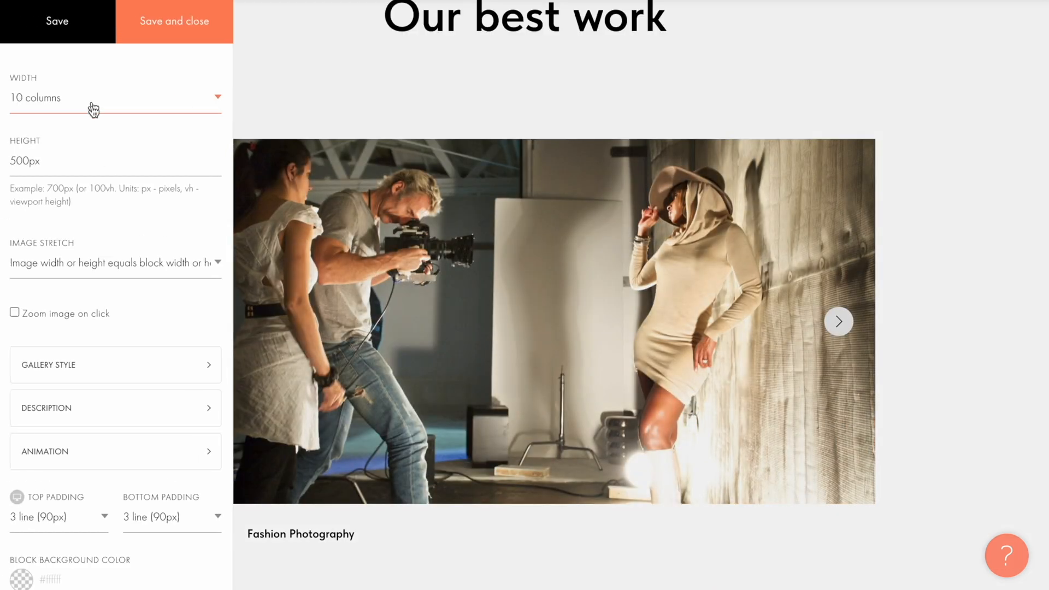
Set the slide title font size to 24px and center-align it under the gallery
click(114, 408)
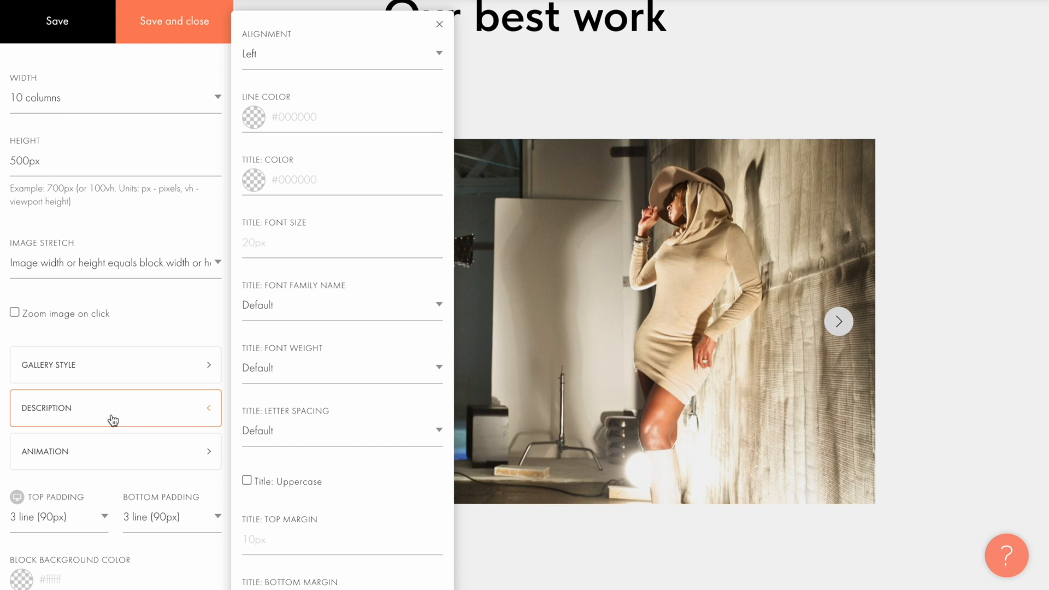
click(317, 251)
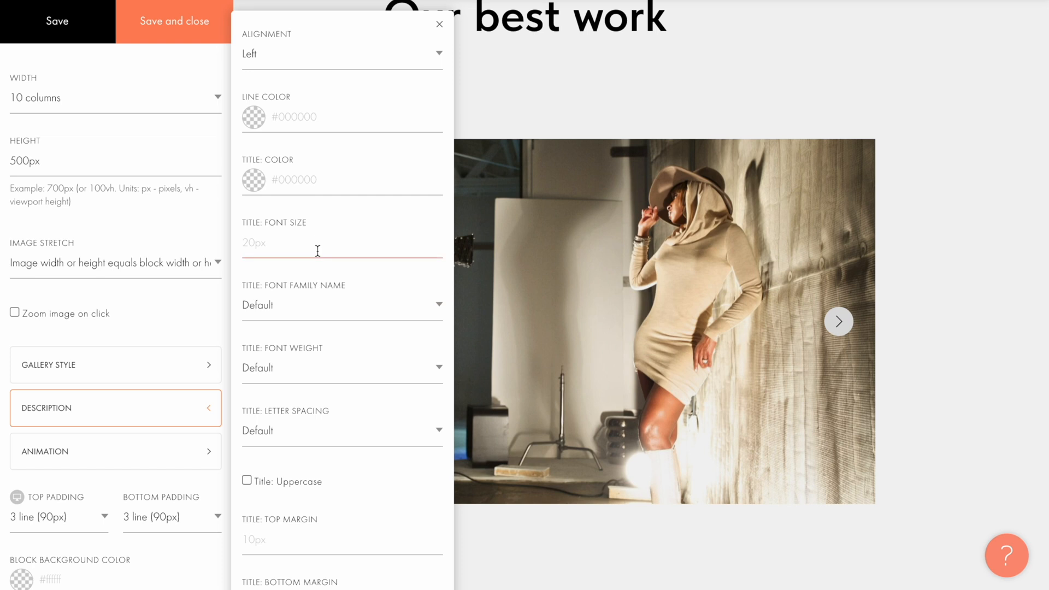
text(24px)
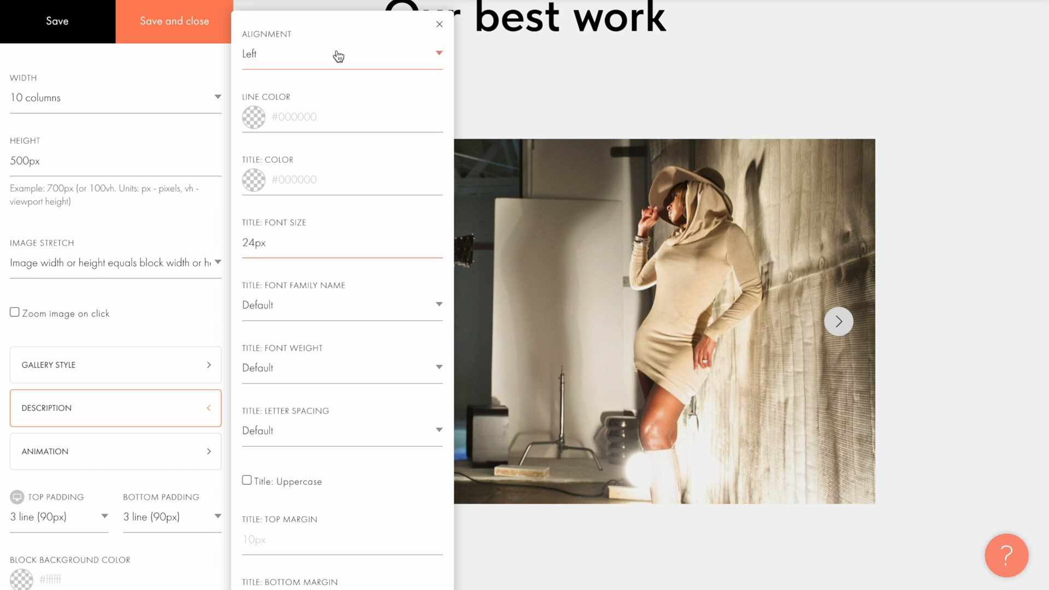
click(341, 54)
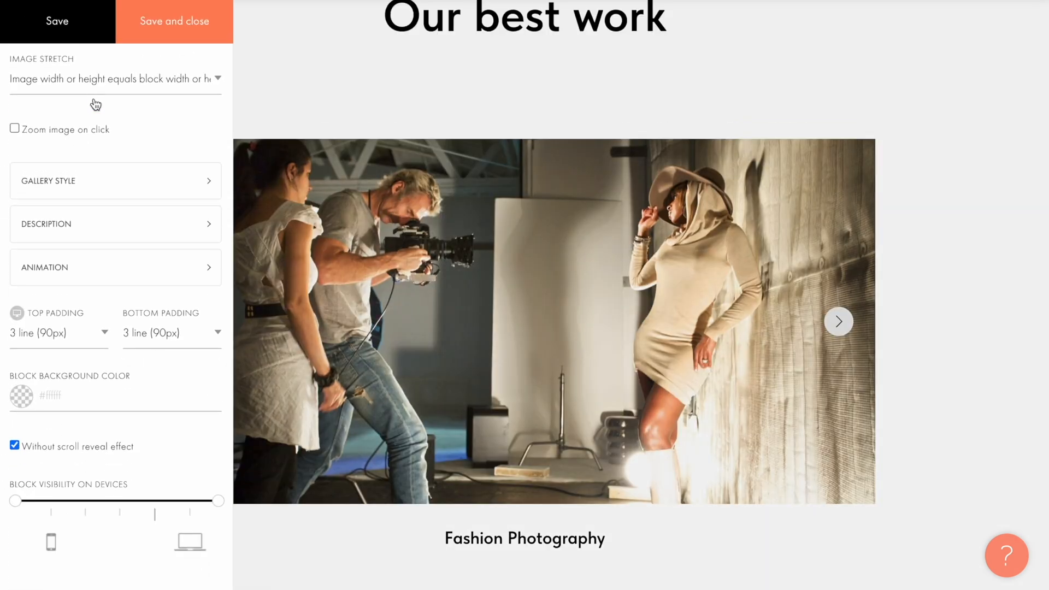
Set top and bottom padding to 2.5 lines (75px) and save the block settings
scroll(down, 3)
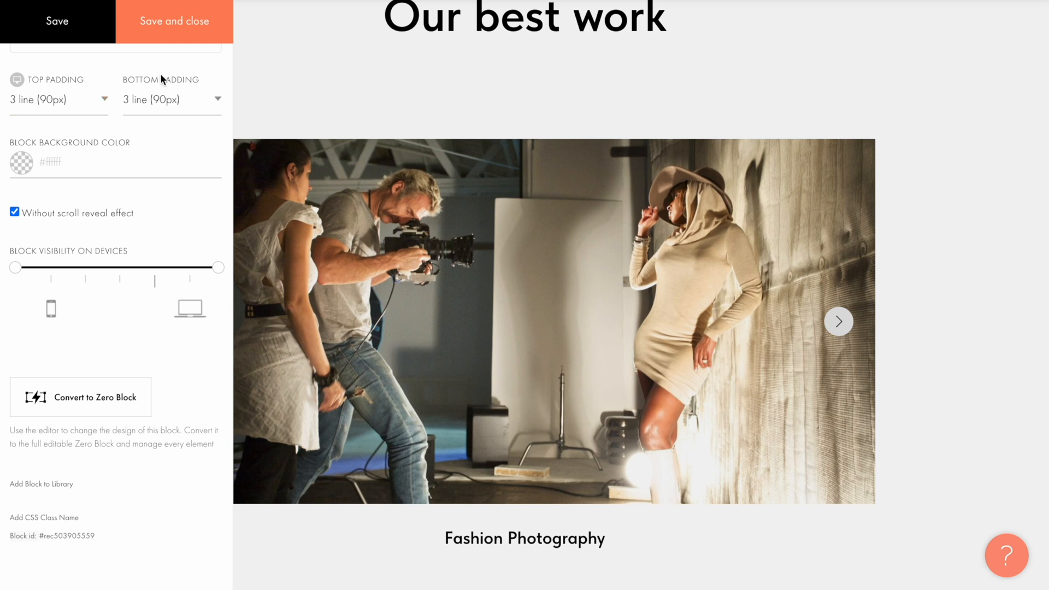
click(60, 100)
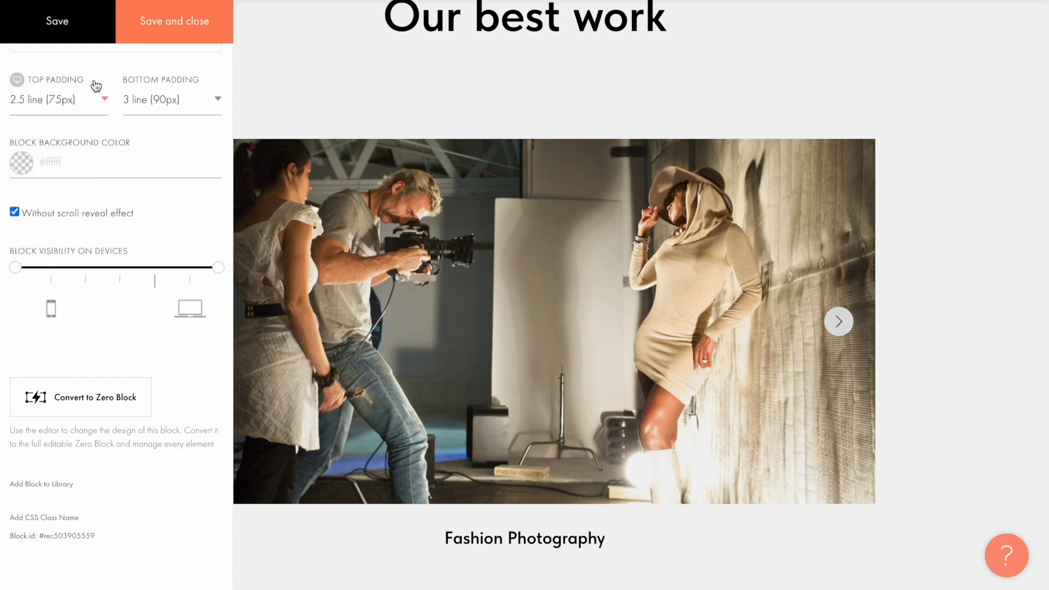
click(171, 100)
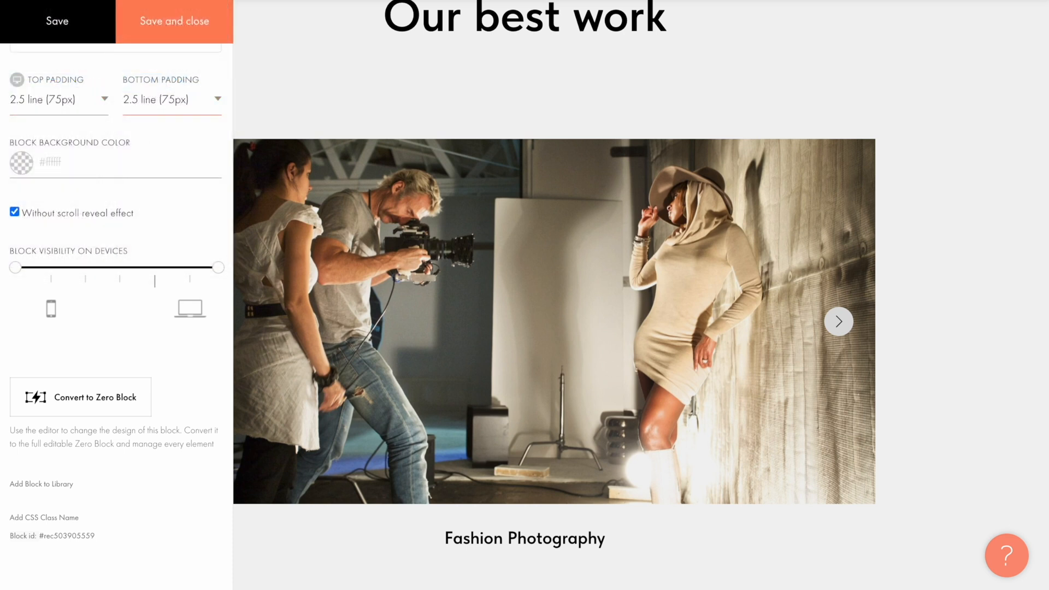
click(24, 162)
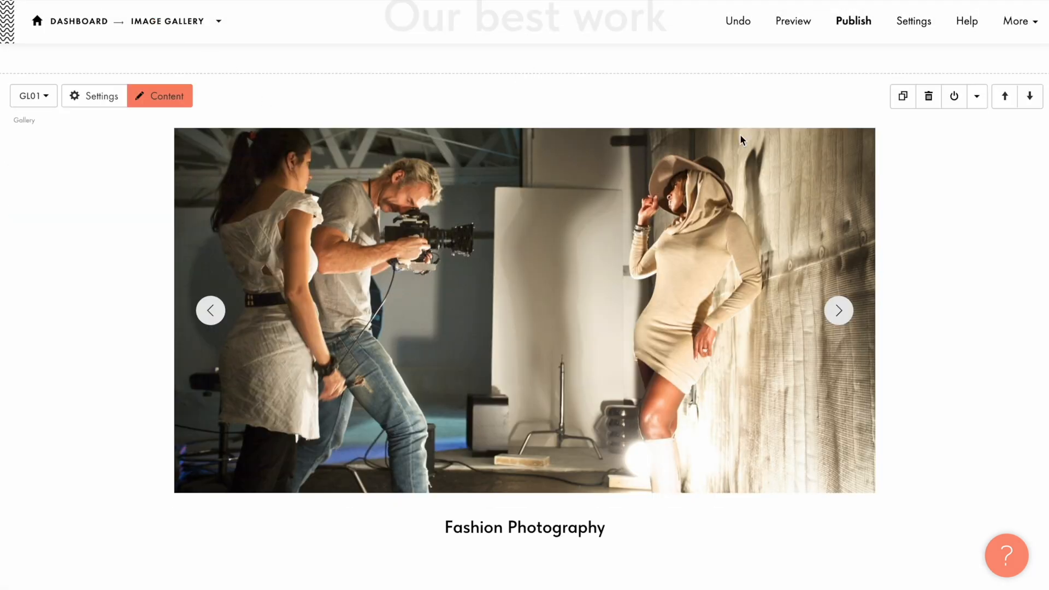
Open the live page preview and scroll down to the gallery's YouTube video slide
click(793, 20)
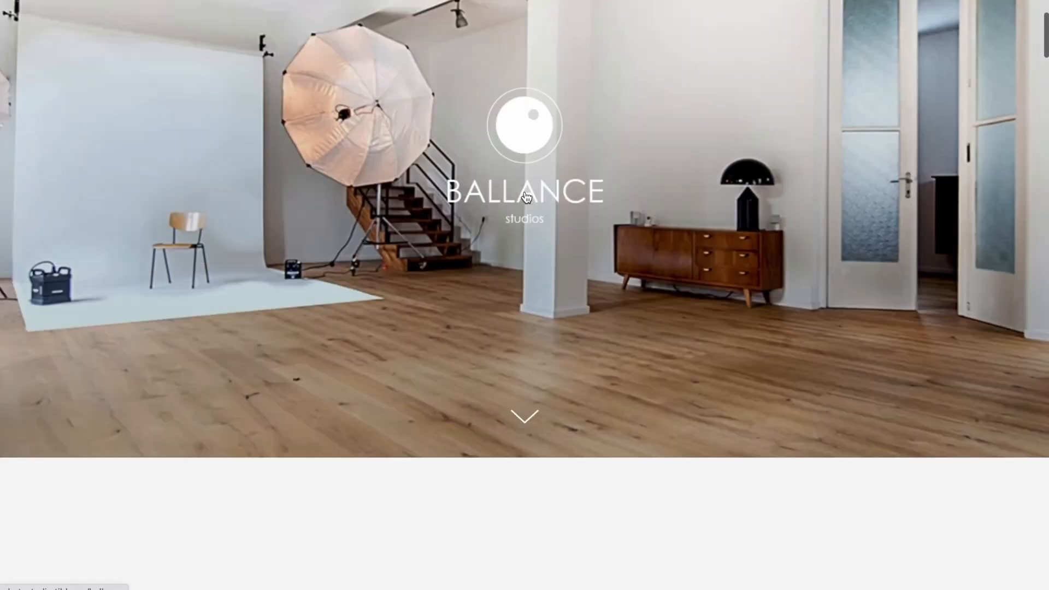
scroll(down, 3)
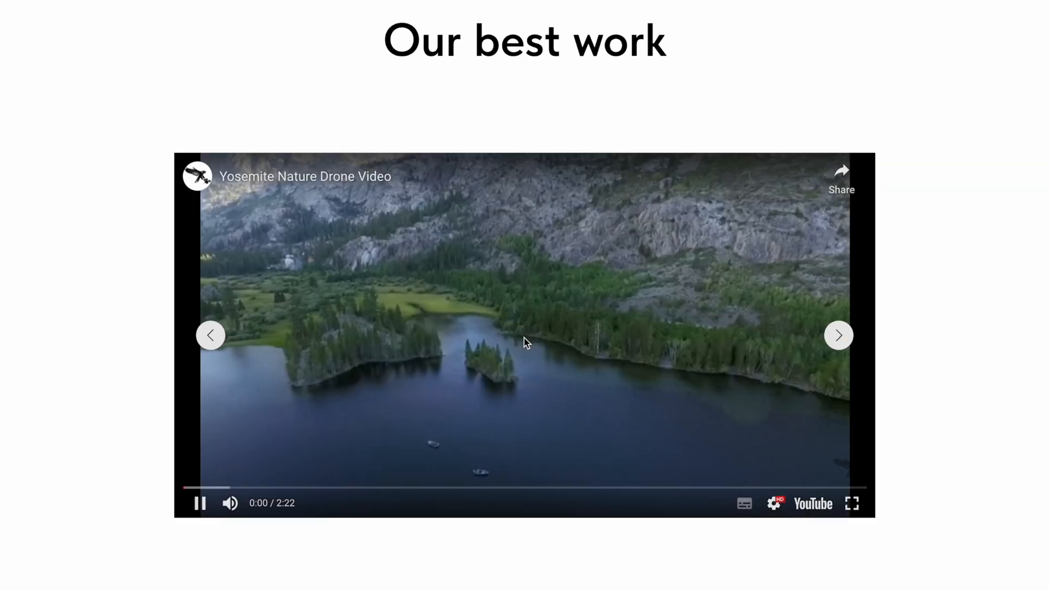